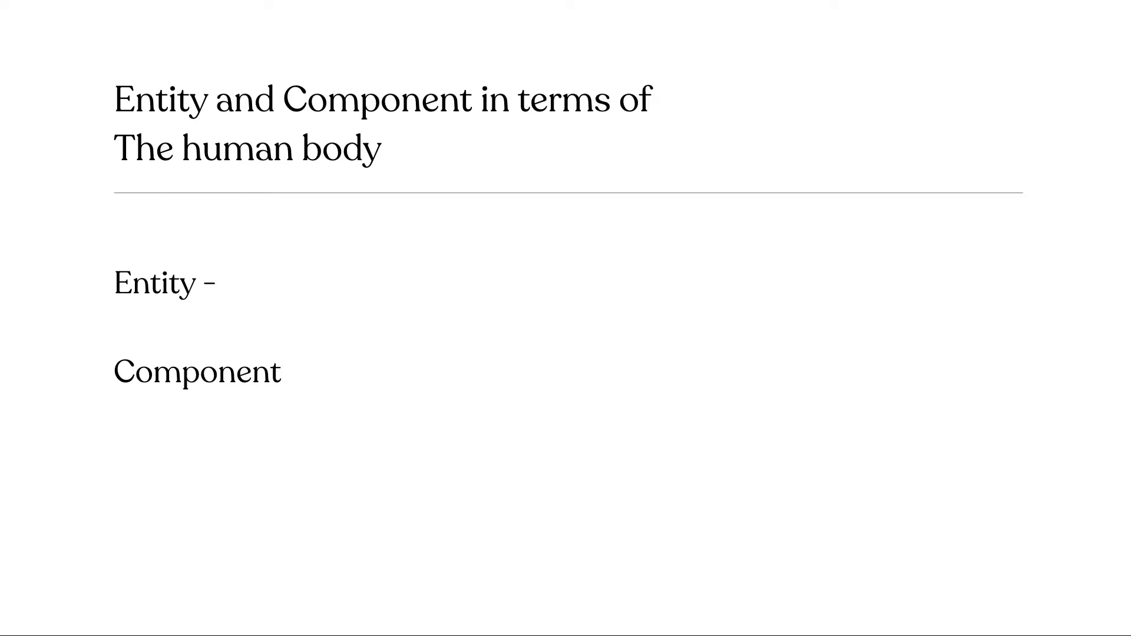
- Add 'Container (Skin)' after Entity, the component definition, and the 'ECS Architecture (entity component...)' line to the notes
text(Container)
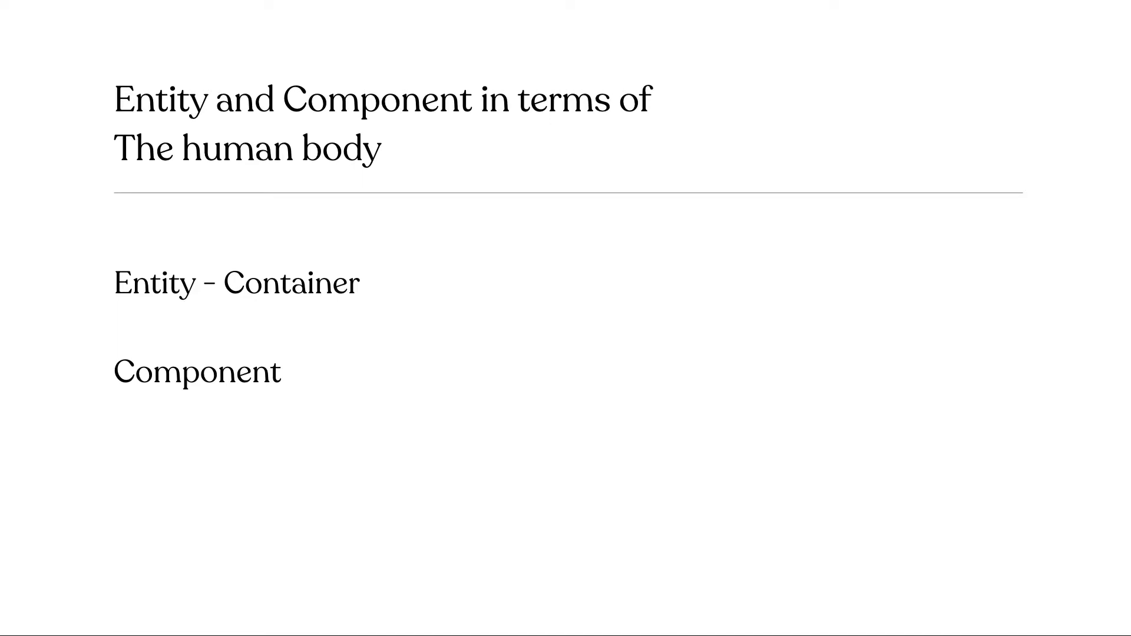
text((Skin))
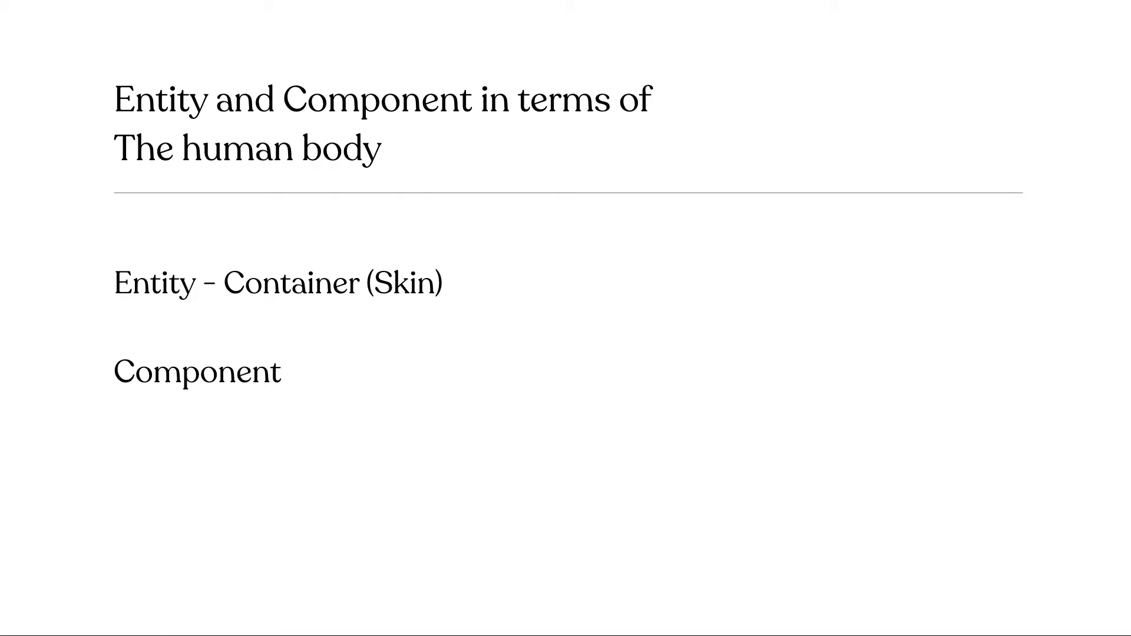
text(-)
text(ECS Architecture or ()
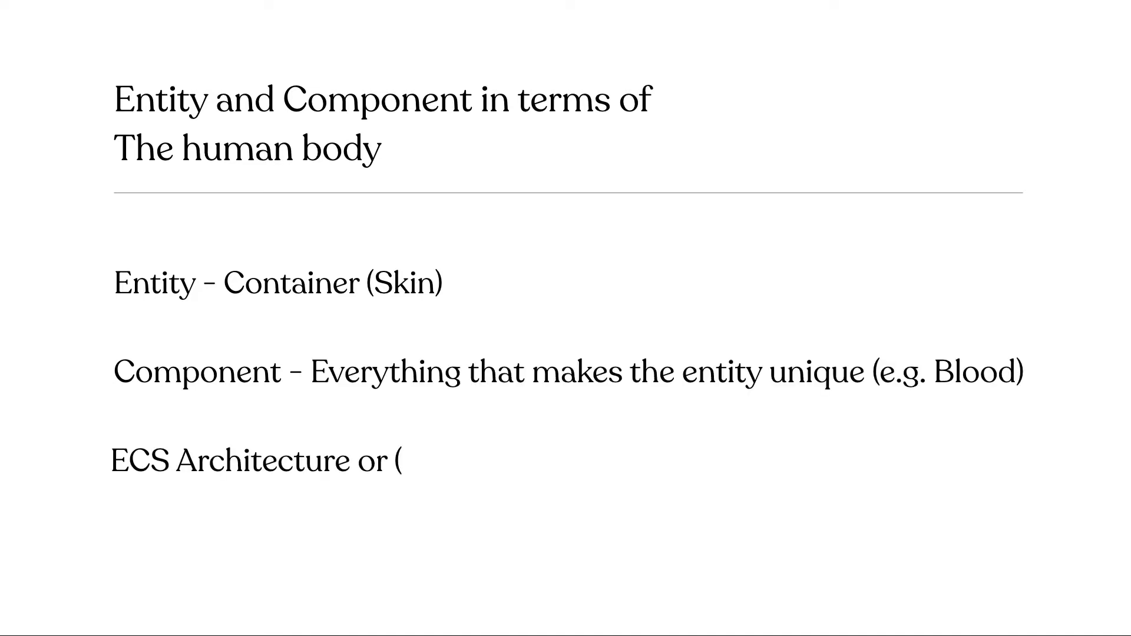
text(entity component system a)
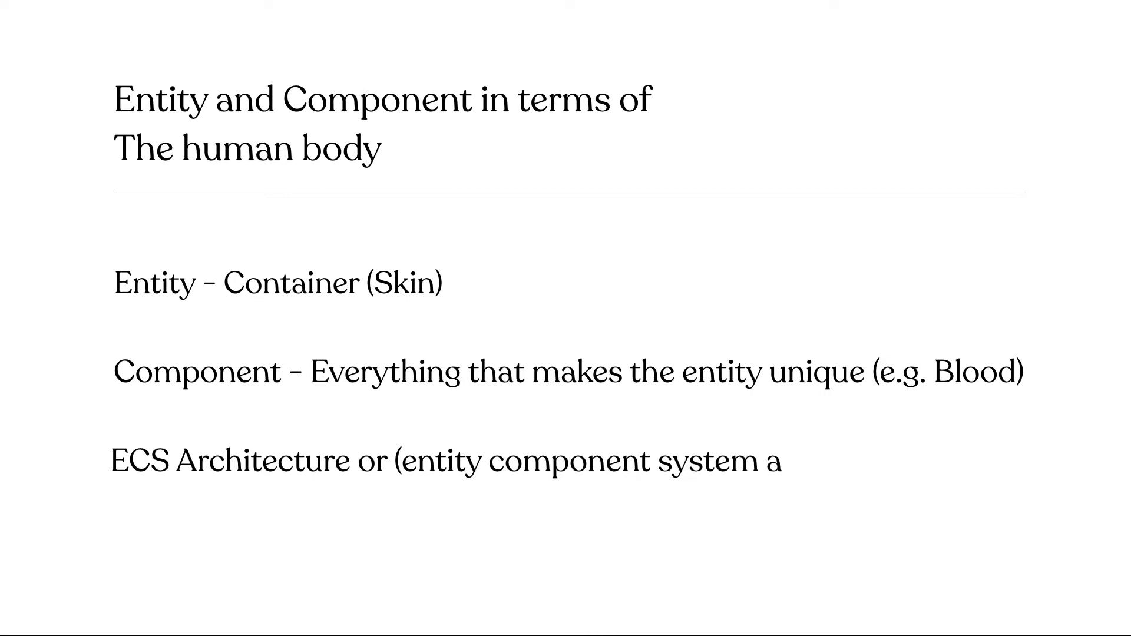
text(rchitecture))
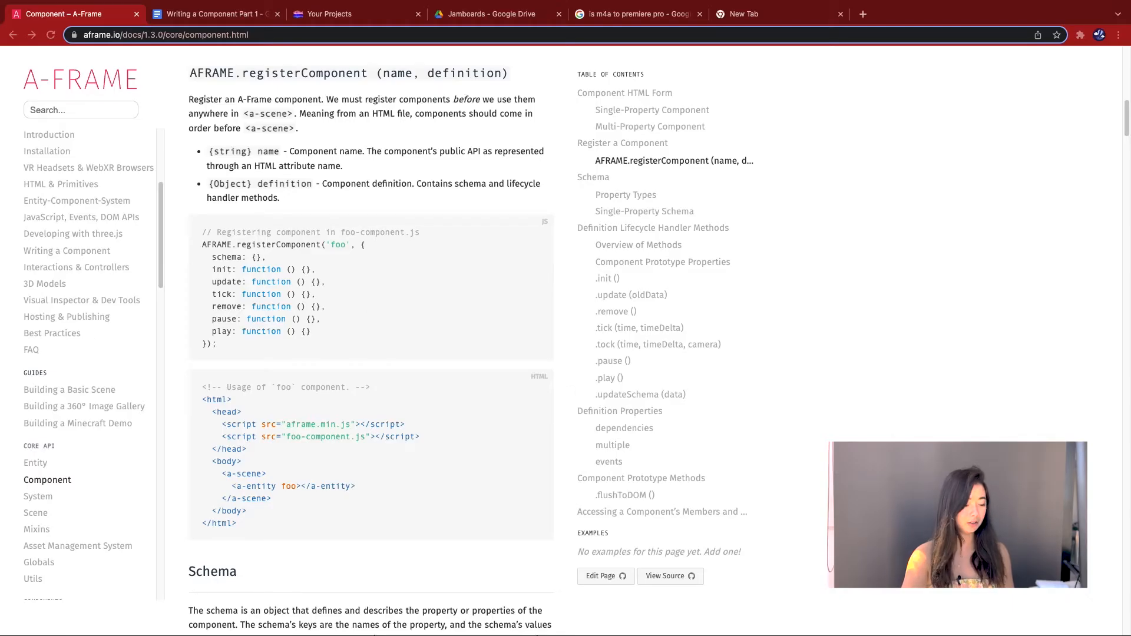
double_click(338, 245)
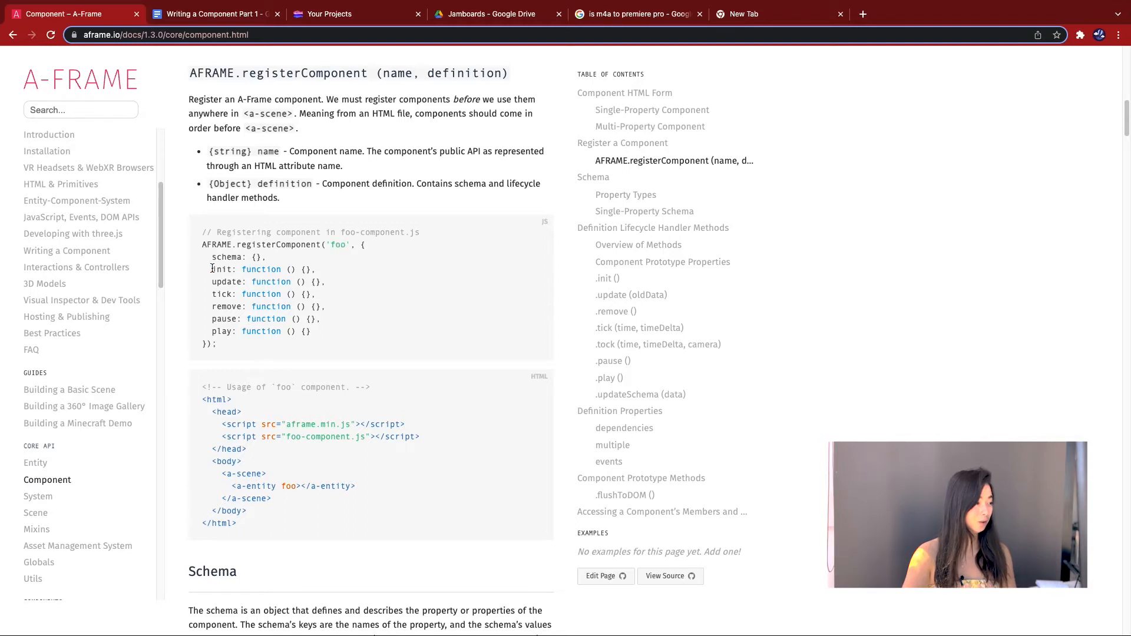
drag(210, 268, 311, 331)
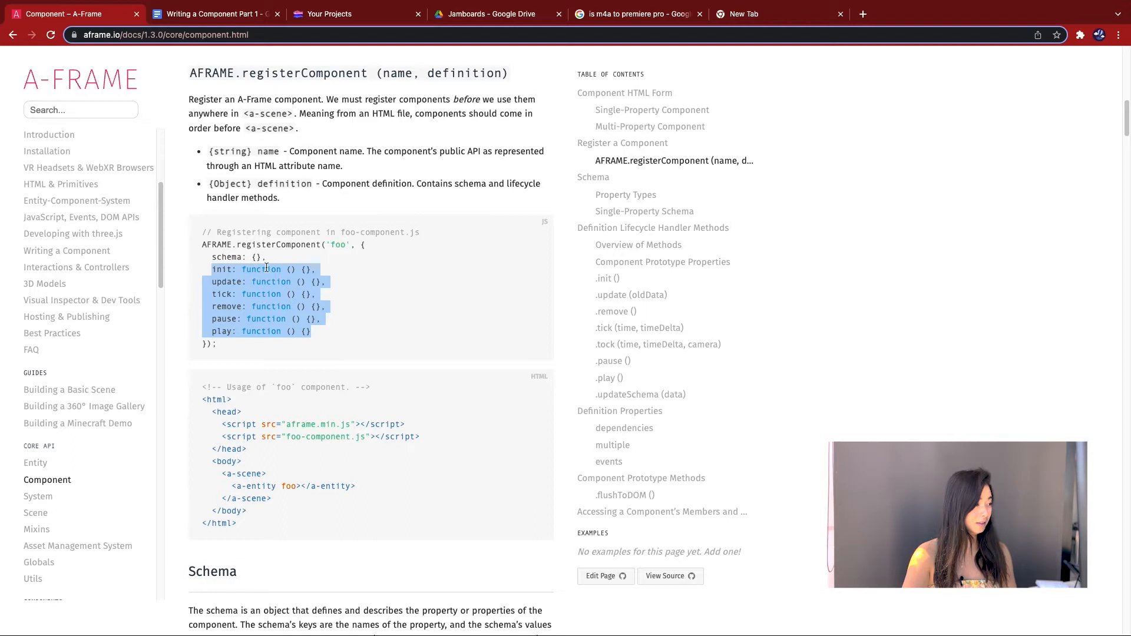
click(224, 257)
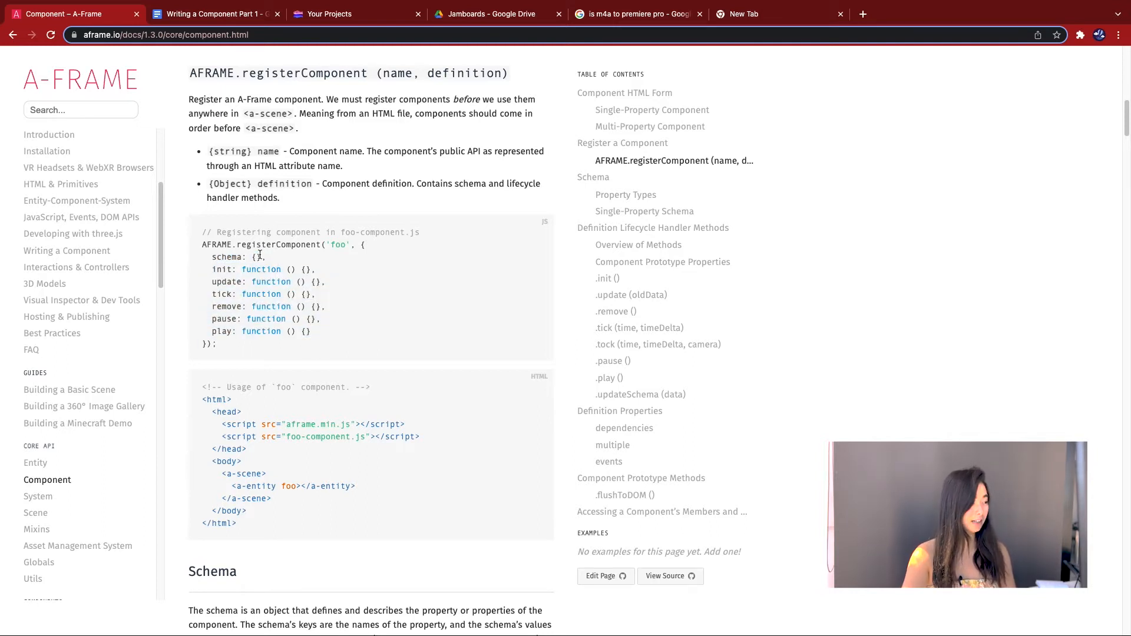
double_click(226, 256)
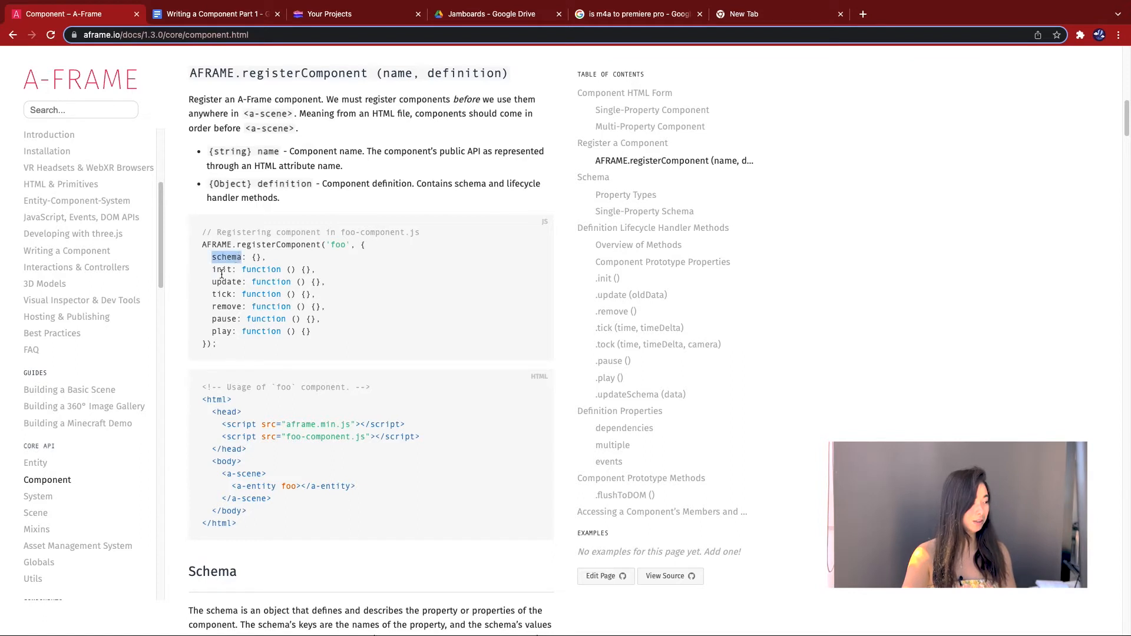
double_click(262, 269)
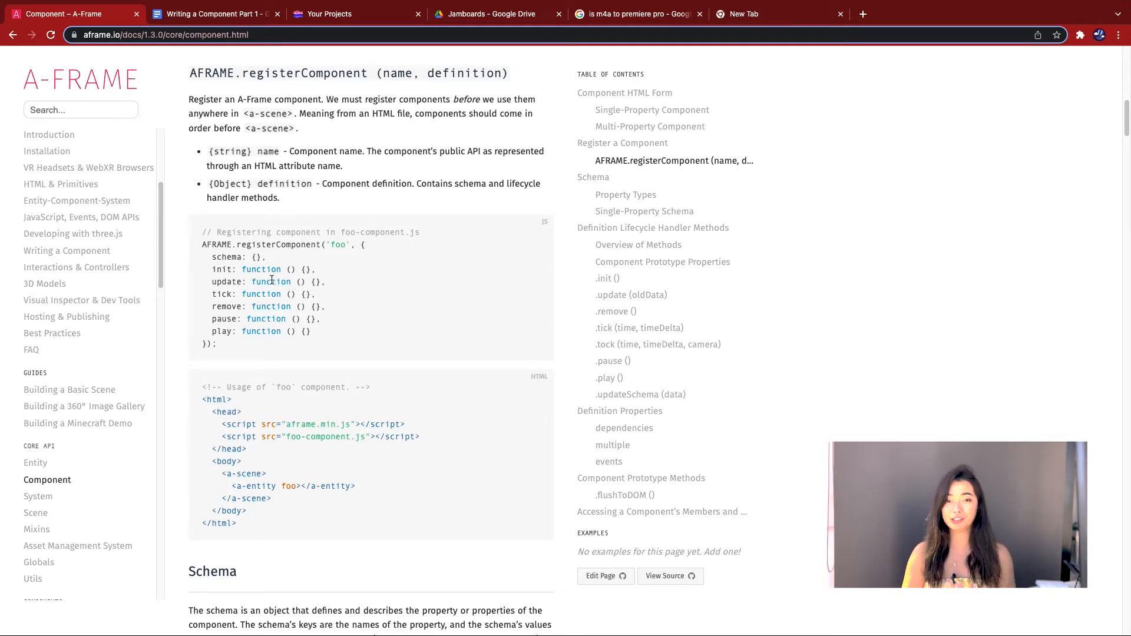
scroll(down, 3)
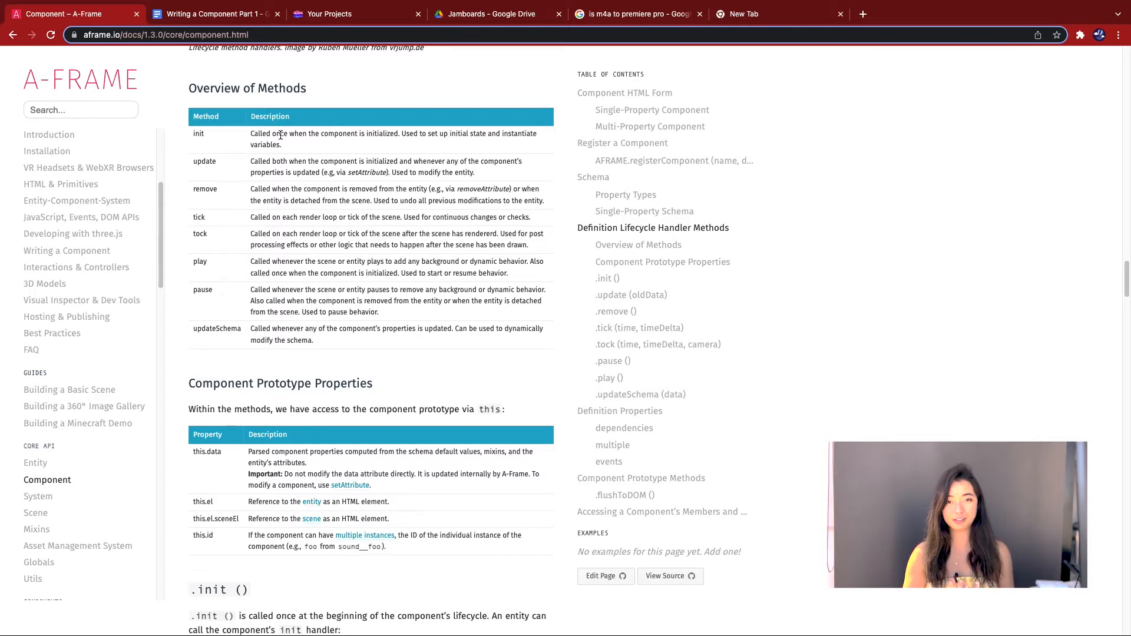
mouse_move(309, 144)
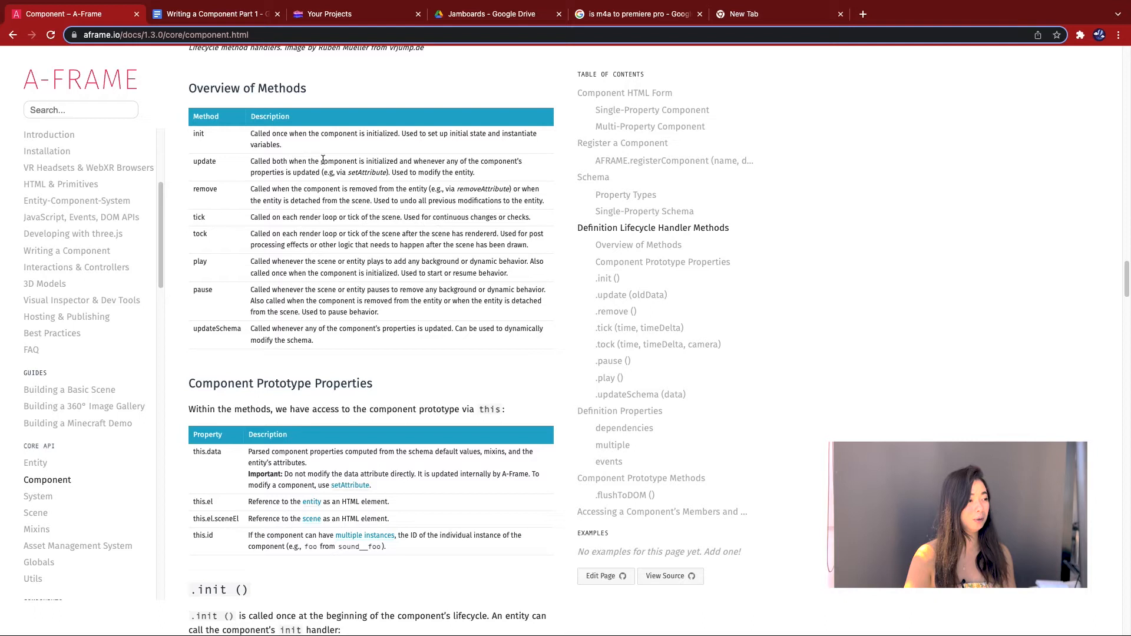
mouse_move(412, 181)
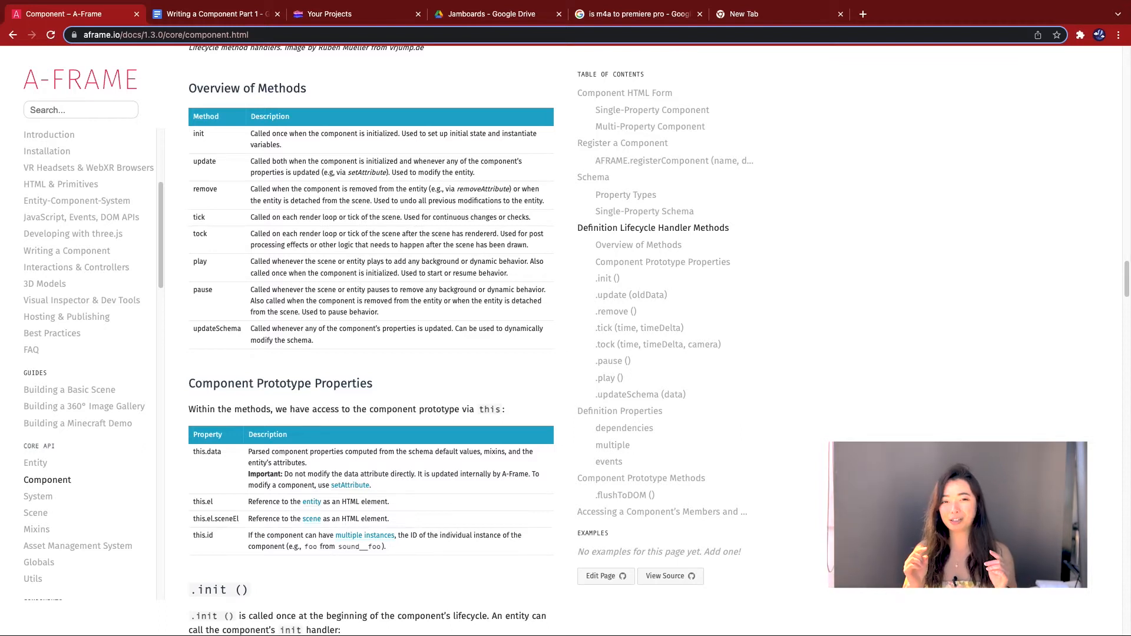
- Review the Overview of Methods table describing init, update, remove, tick and other handlers
click(630, 294)
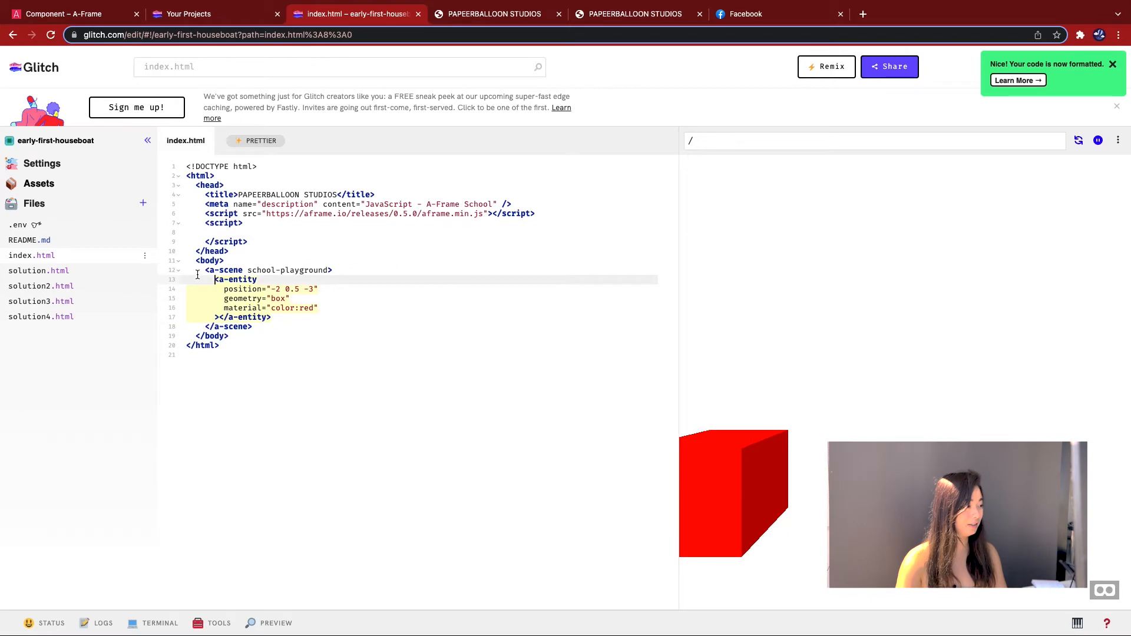
- Copy the registerComponent snippet from the A-Frame docs into the empty script block of index.html
click(227, 289)
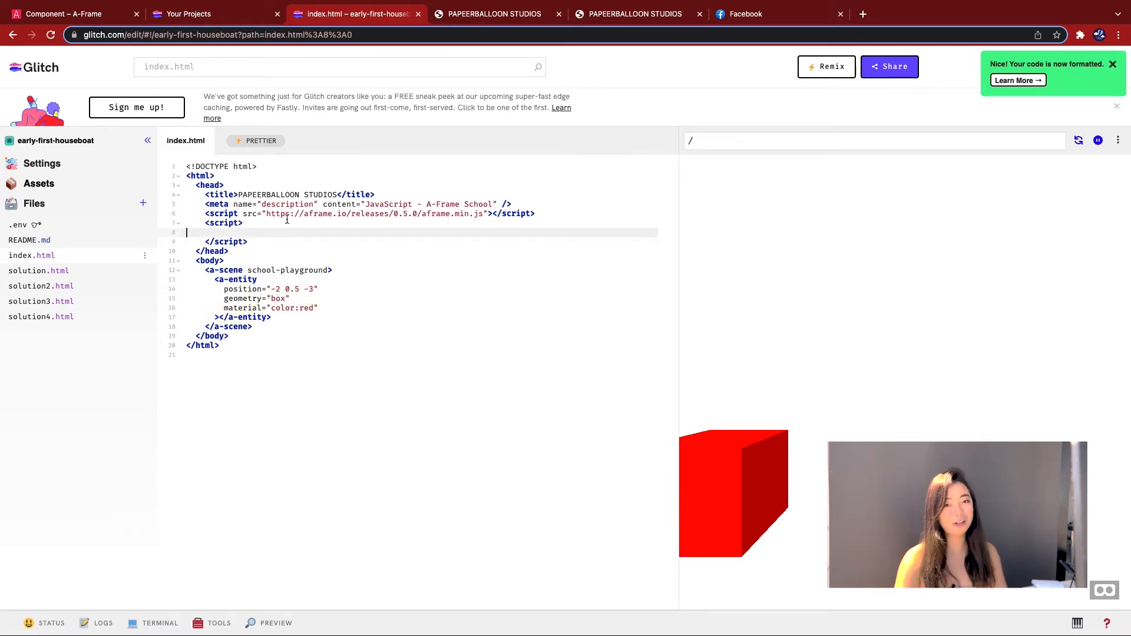
click(189, 14)
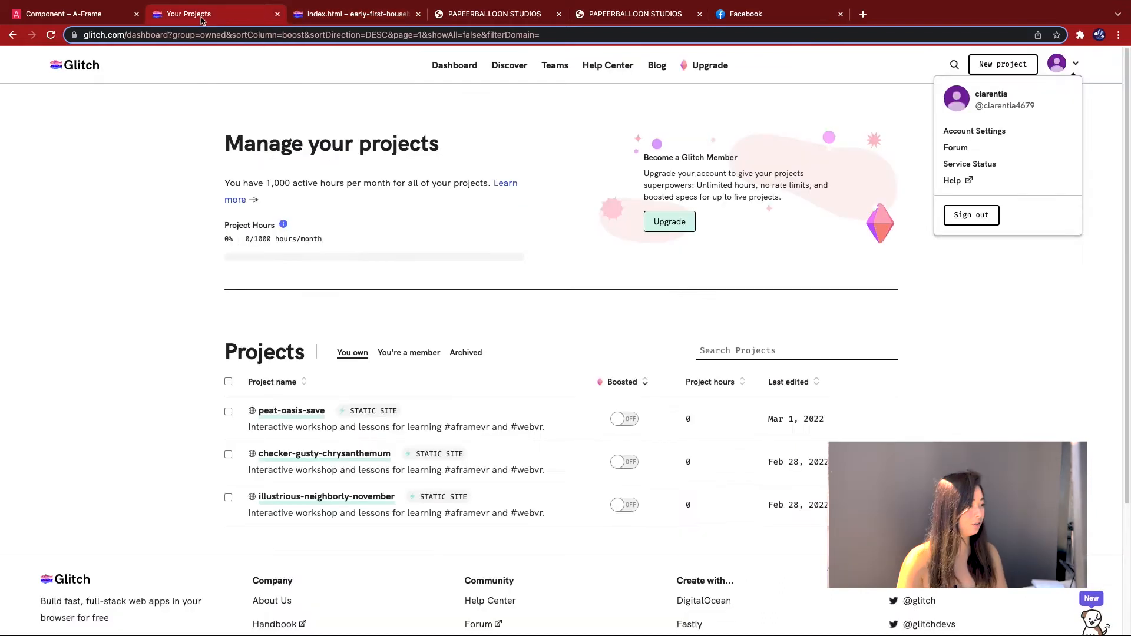
click(68, 14)
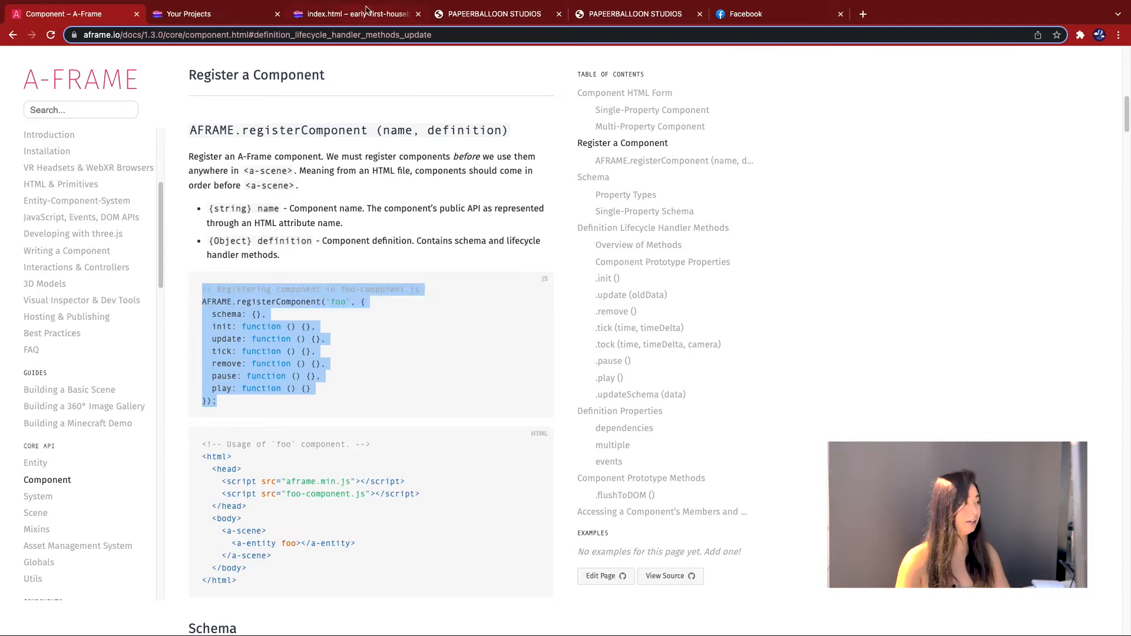
click(354, 14)
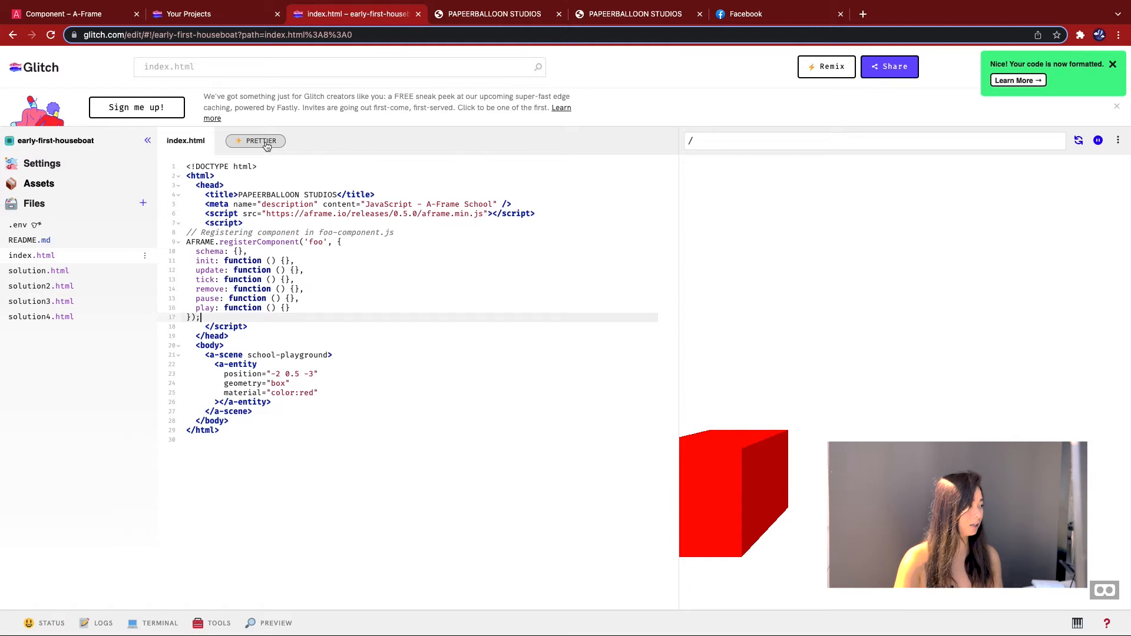
- Format the pasted code with Prettier and remove the update through play handlers, leaving schema and init
click(257, 140)
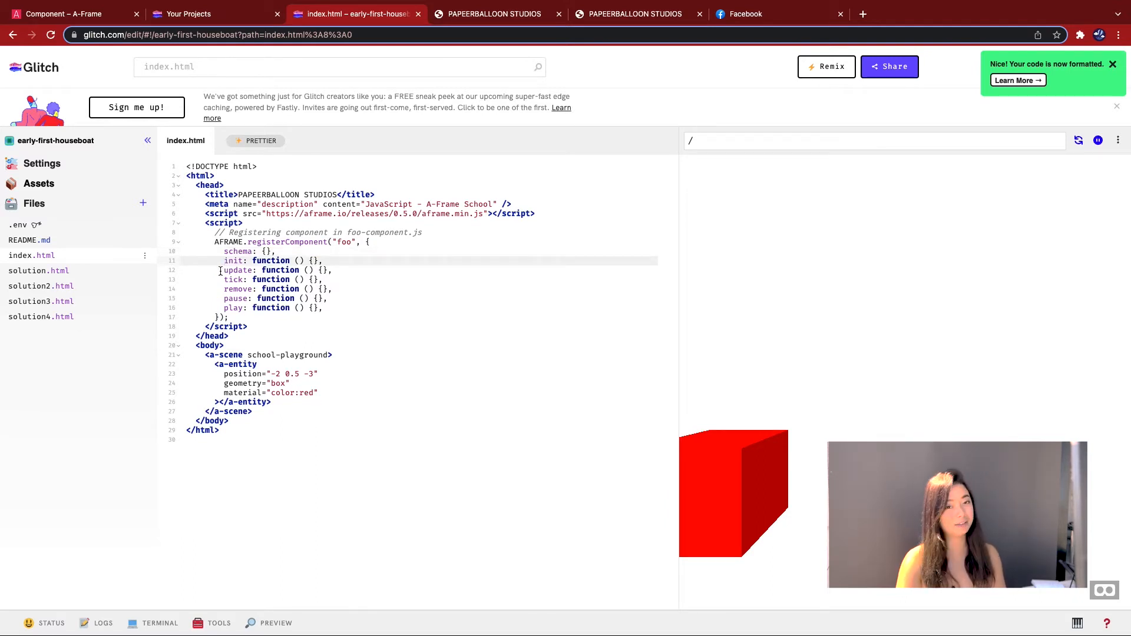
drag(224, 270, 323, 308)
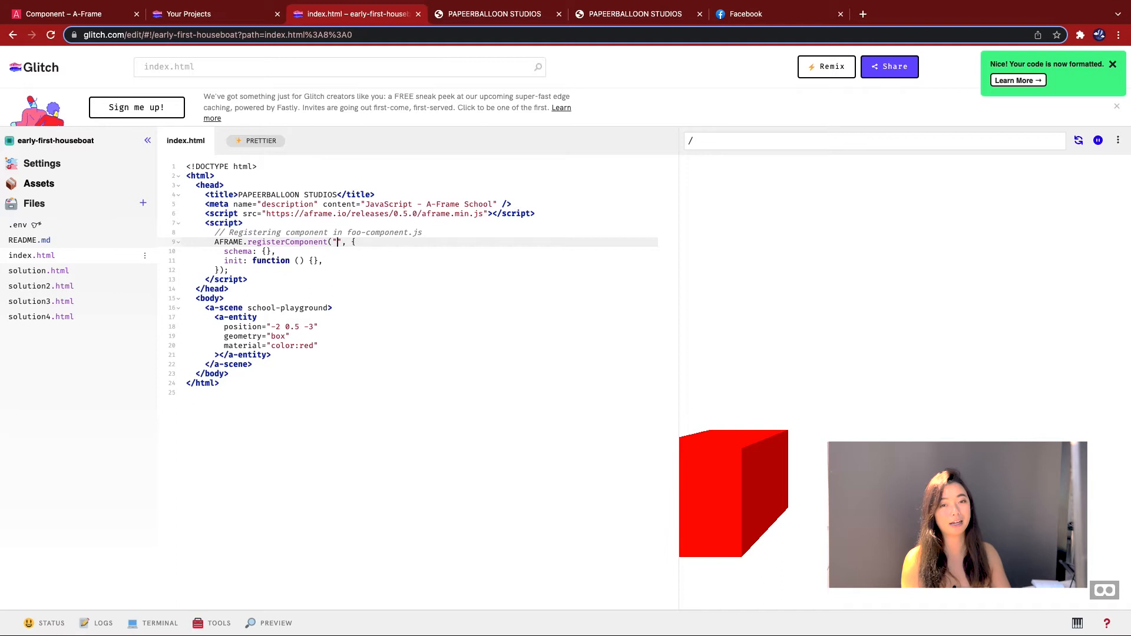
- Name the component blood, make init log "Hello, I am blood", and add the blood attribute to the box entity
text(b)
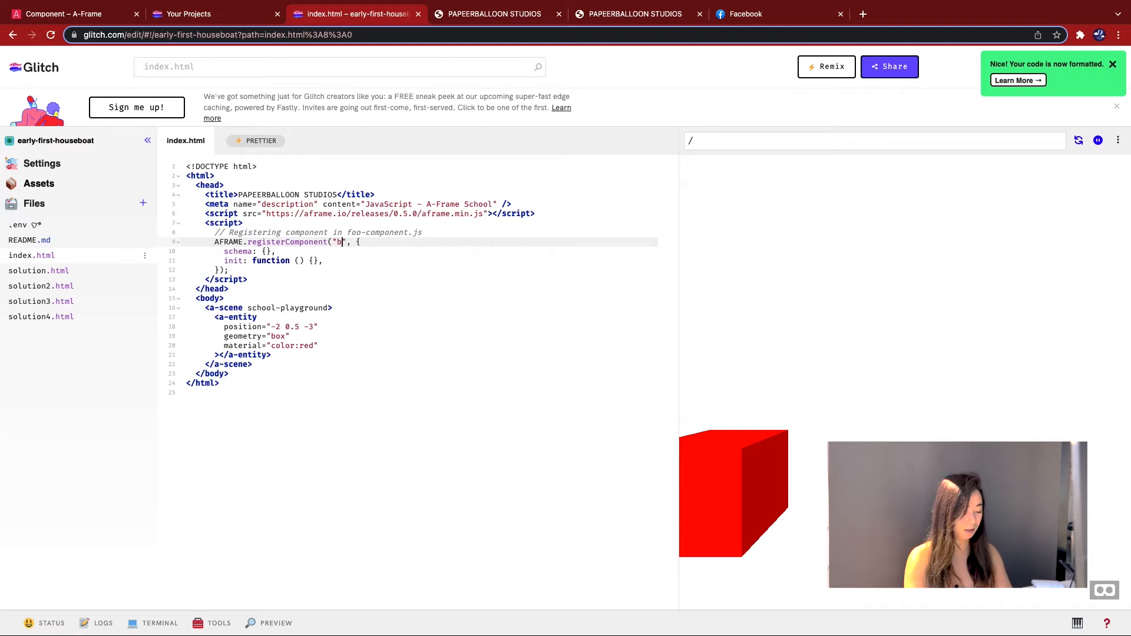
text(lood)
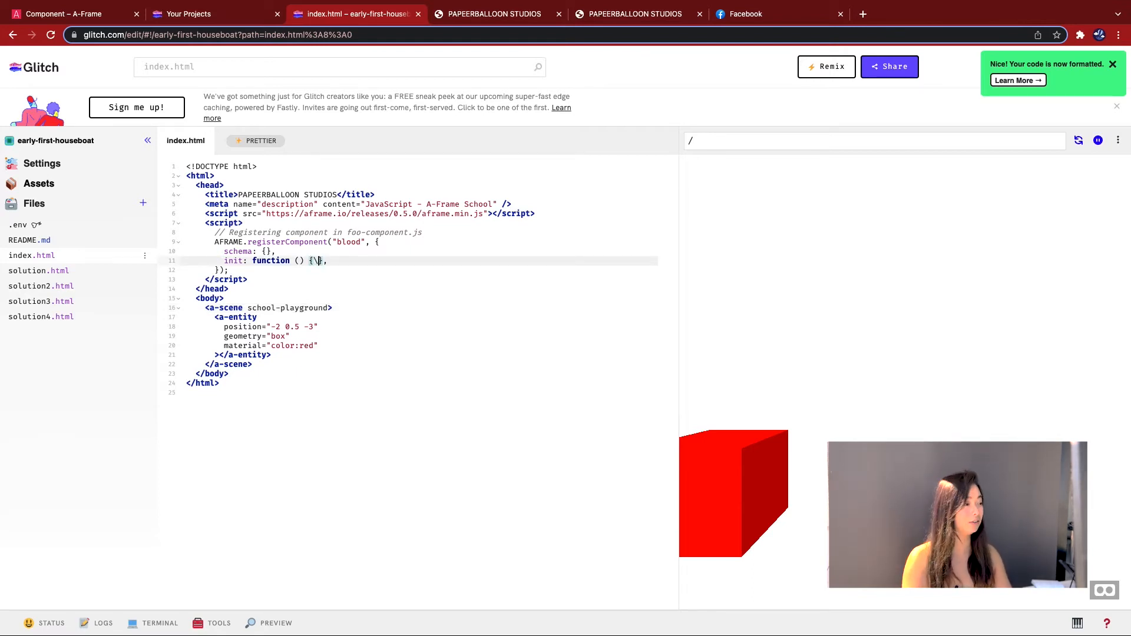
key(Enter)
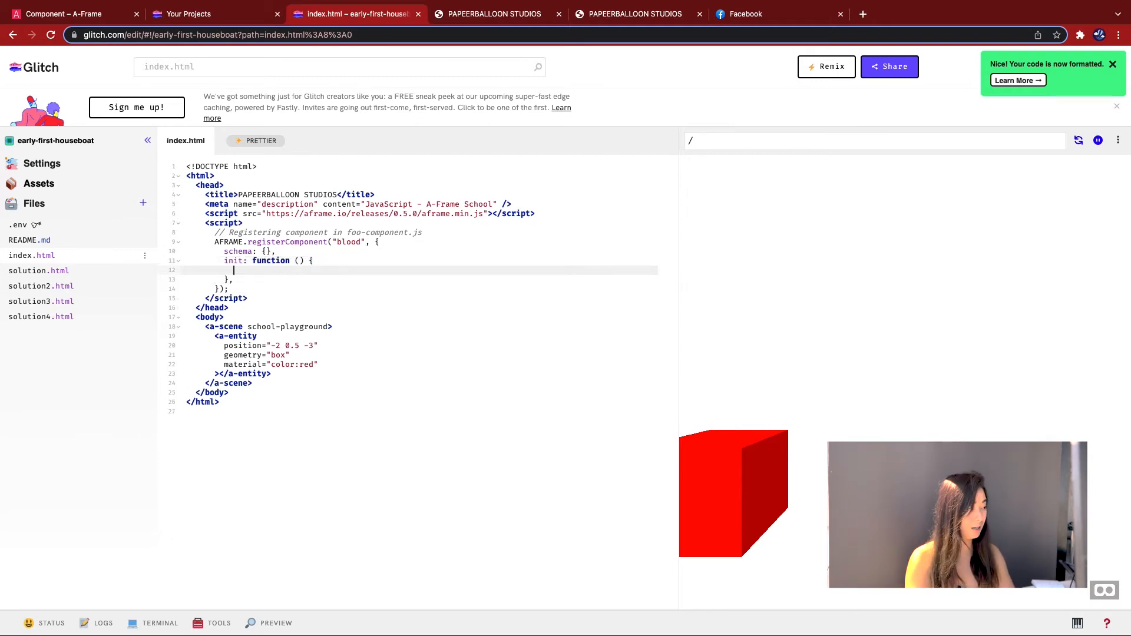
text(con)
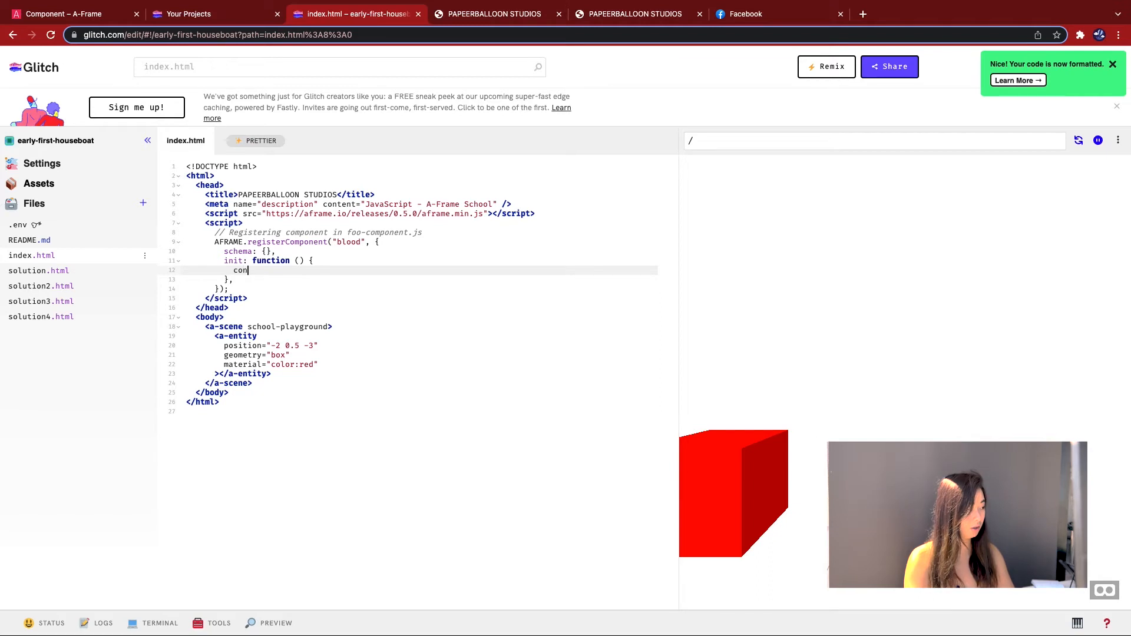
text(sole.log(")
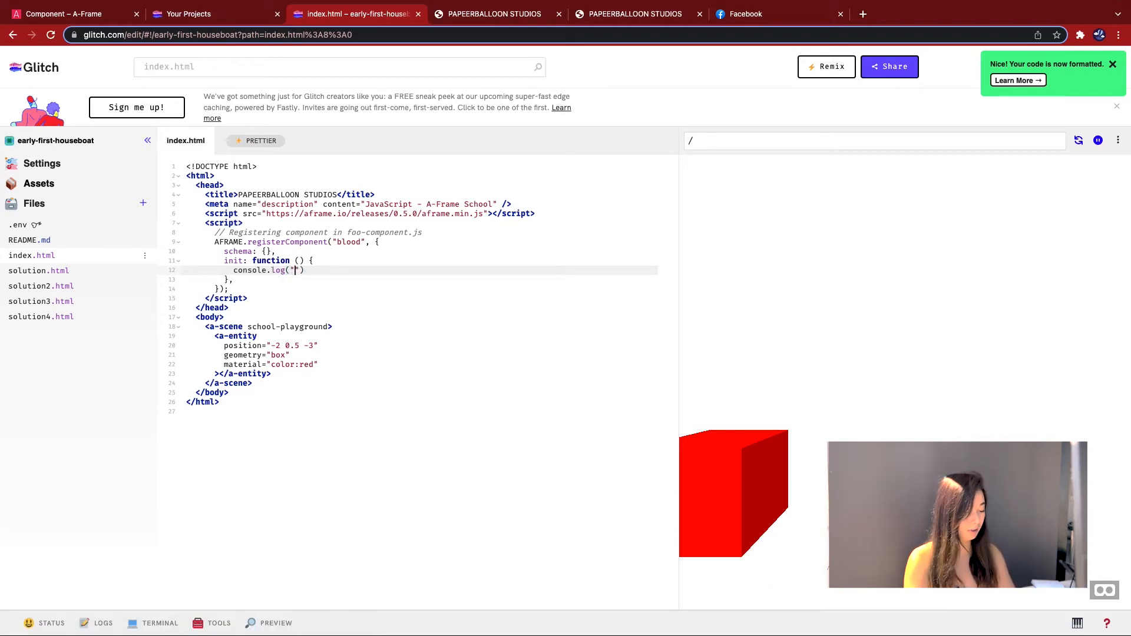
text(Hello, I am)
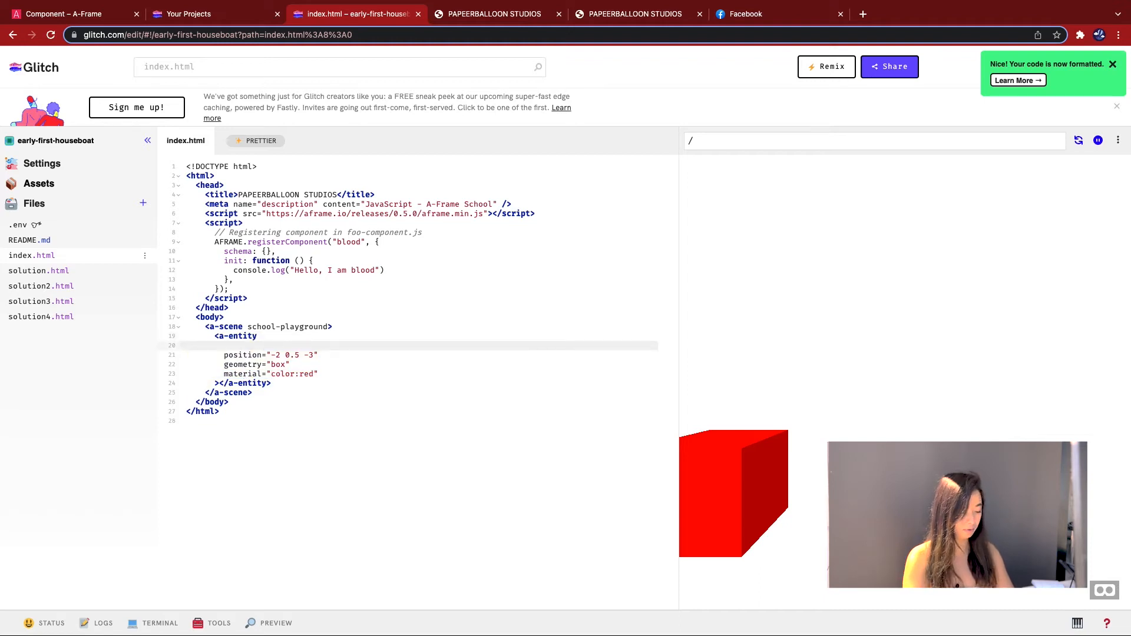
text(blood)
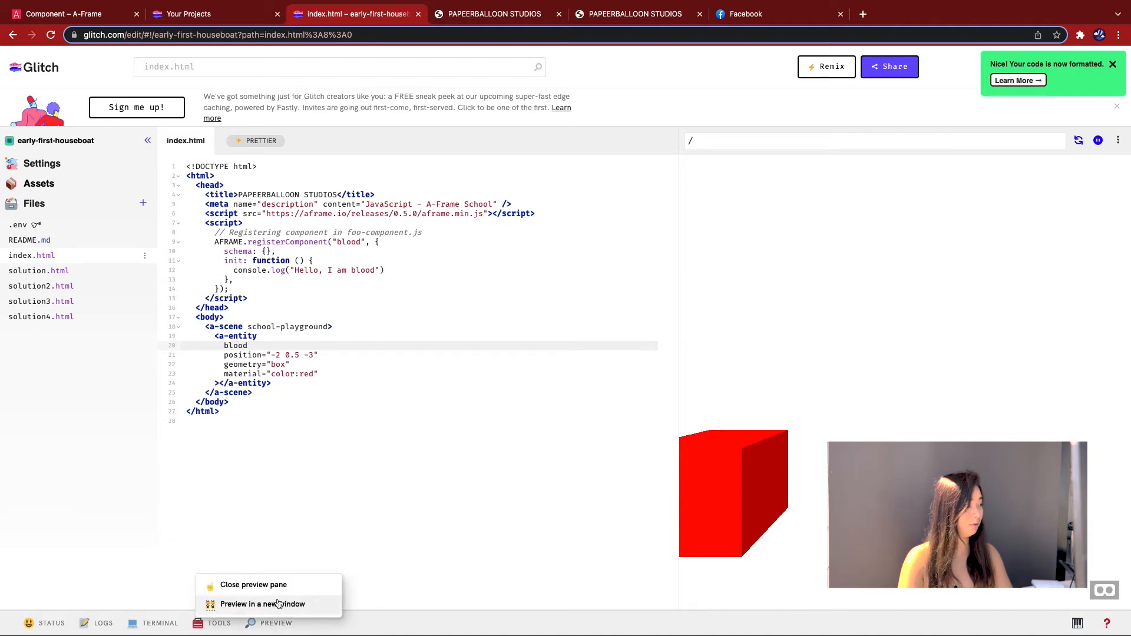
- Close the duplicate preview tabs, confirm the console logged "Hello, I am blood", and return to the Glitch editor
click(262, 604)
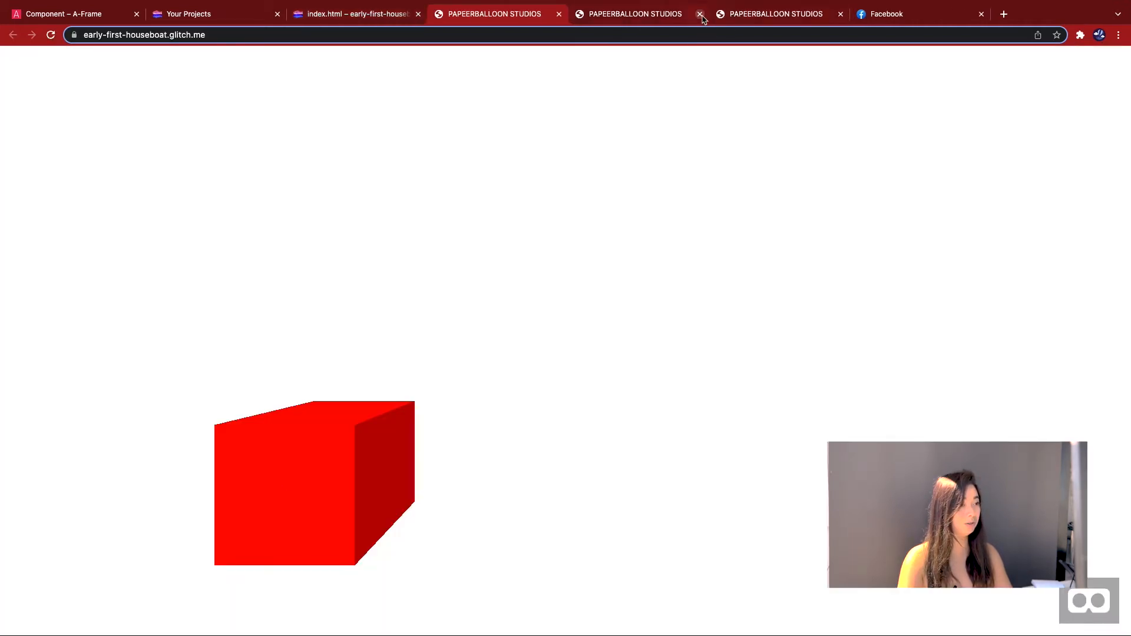
click(699, 14)
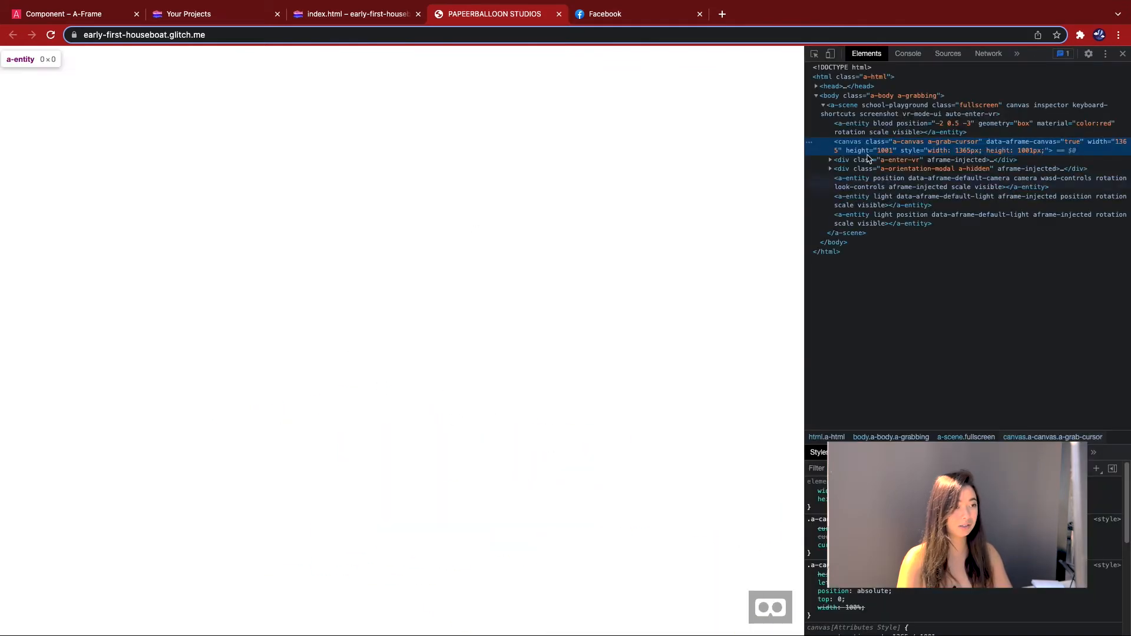
click(908, 53)
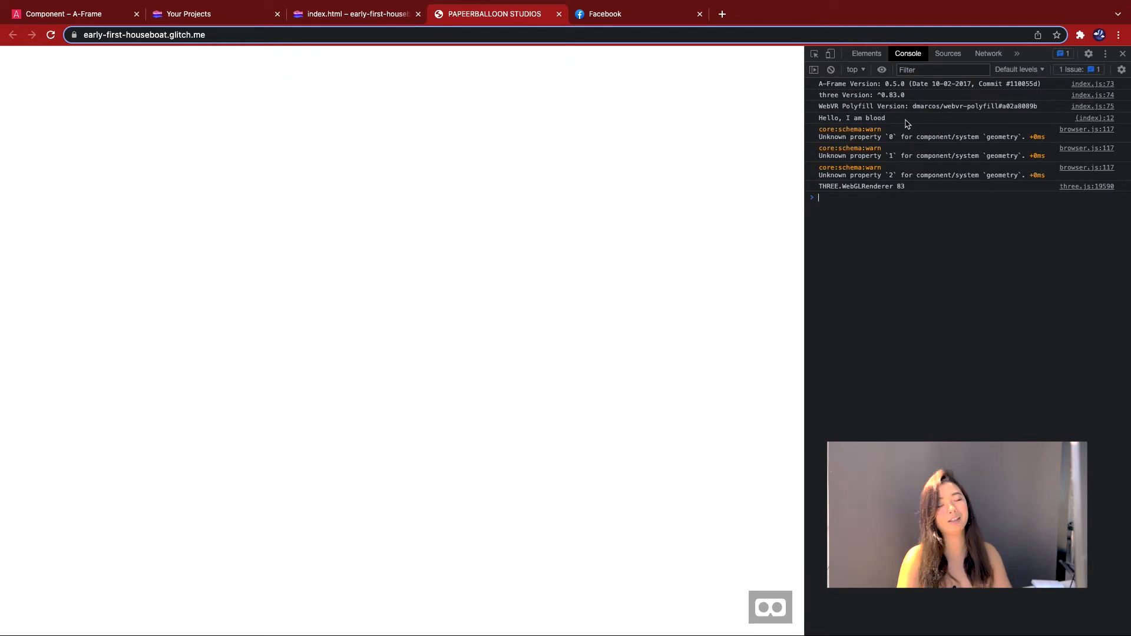
click(353, 14)
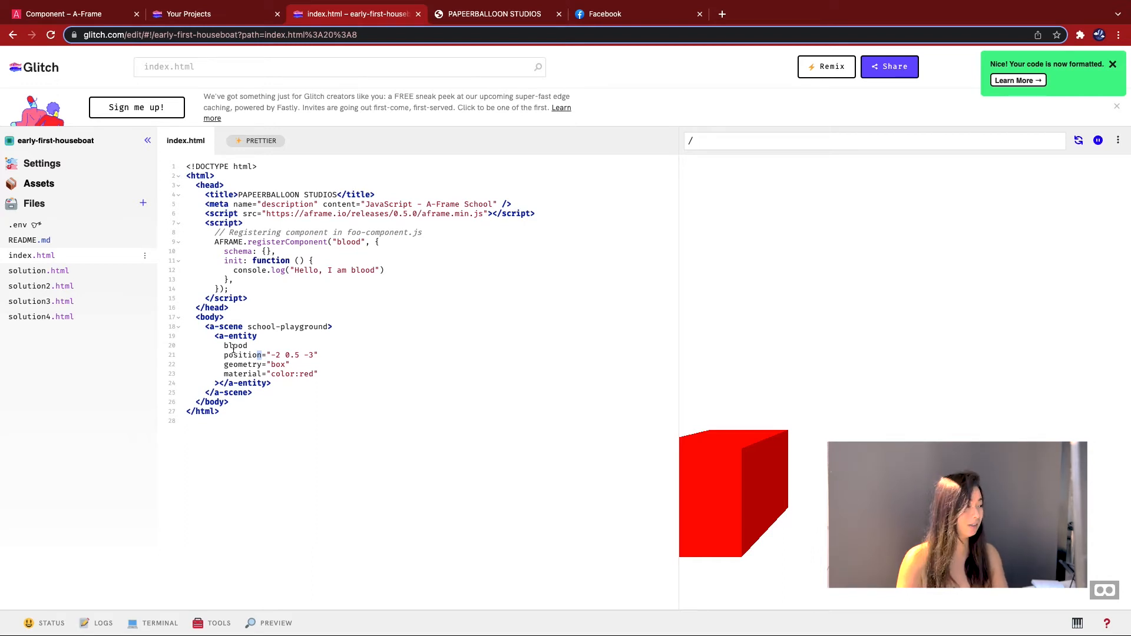
- Add the semicolon to the console.log line and bring up the A-Frame material component docs
click(220, 345)
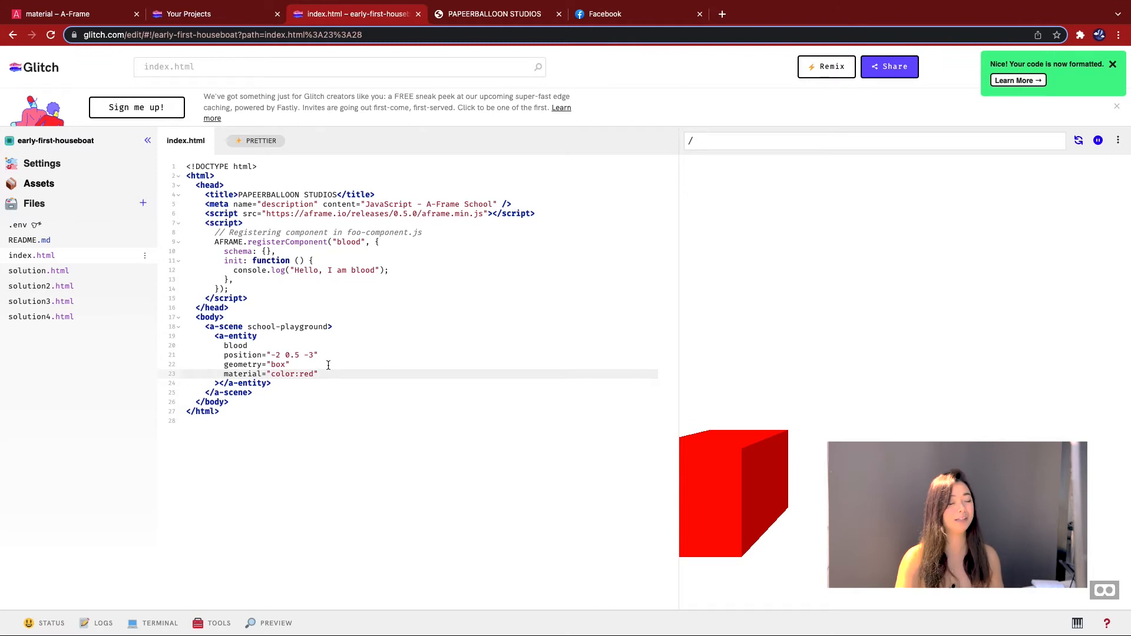
click(68, 14)
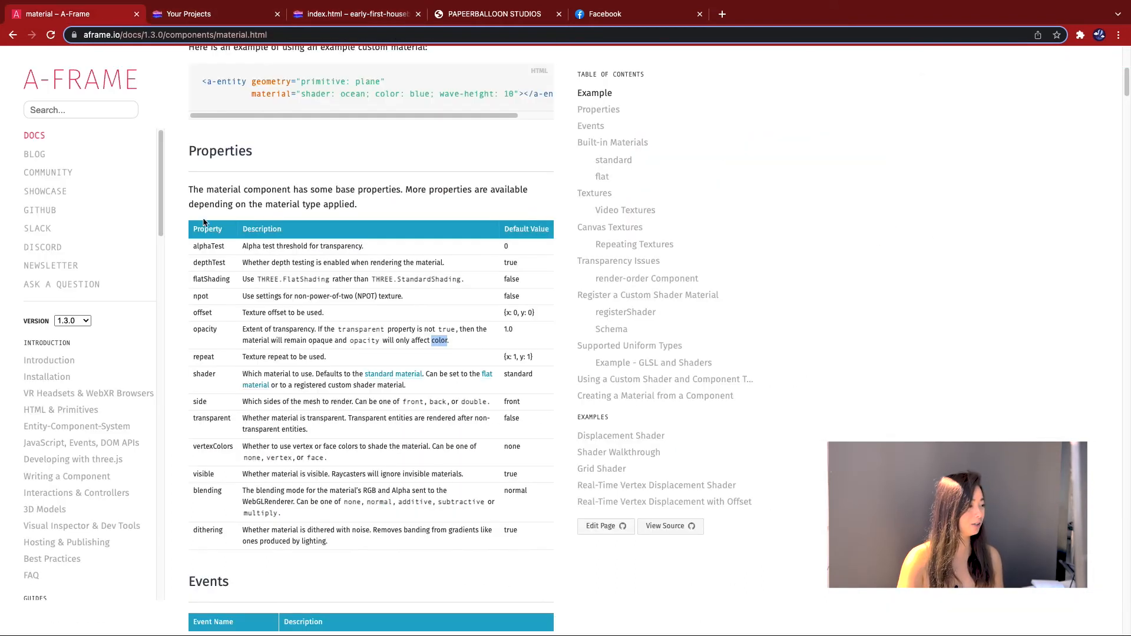
- Review the material component's Properties table and return to index.html in Glitch
scroll(down, 3)
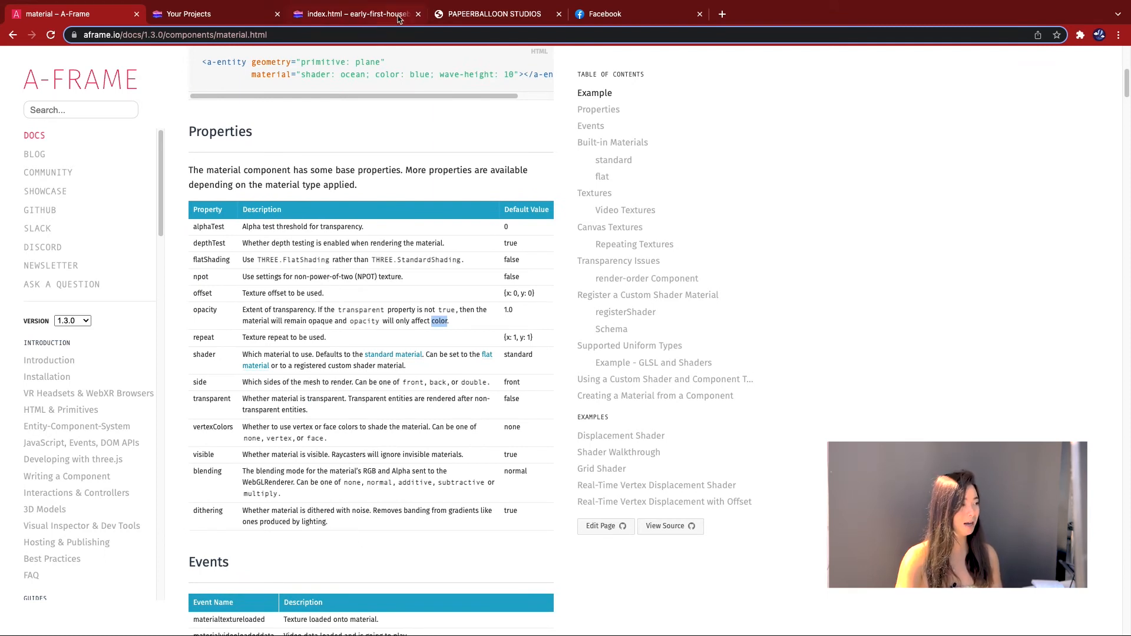
click(353, 14)
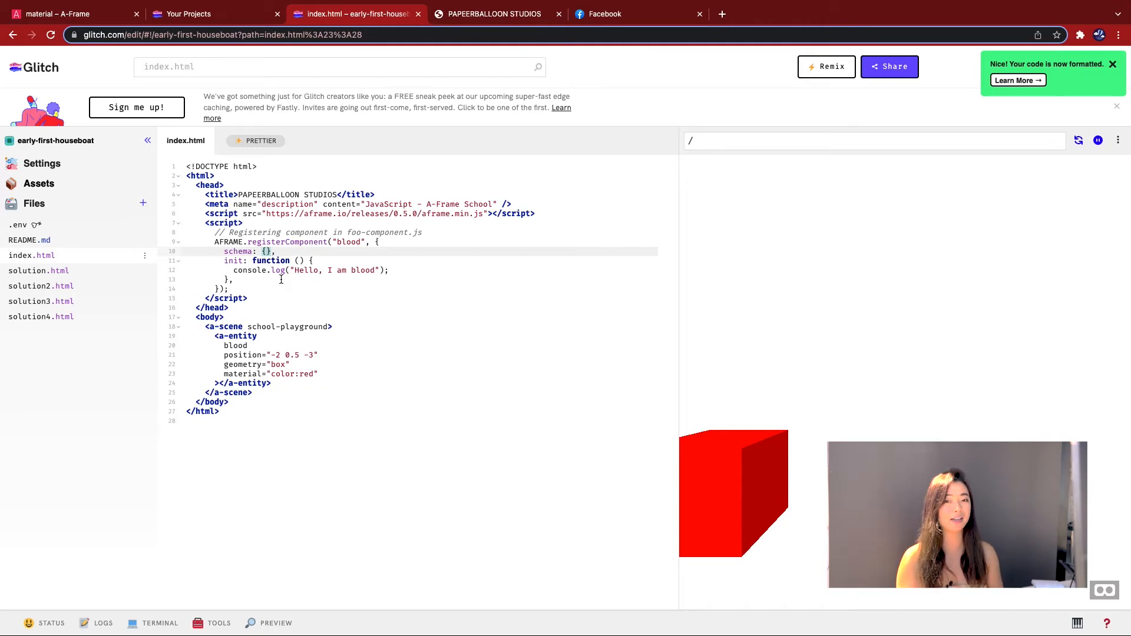
- Give the blood component a schema of type "string" with default "O-type"
text(type:")
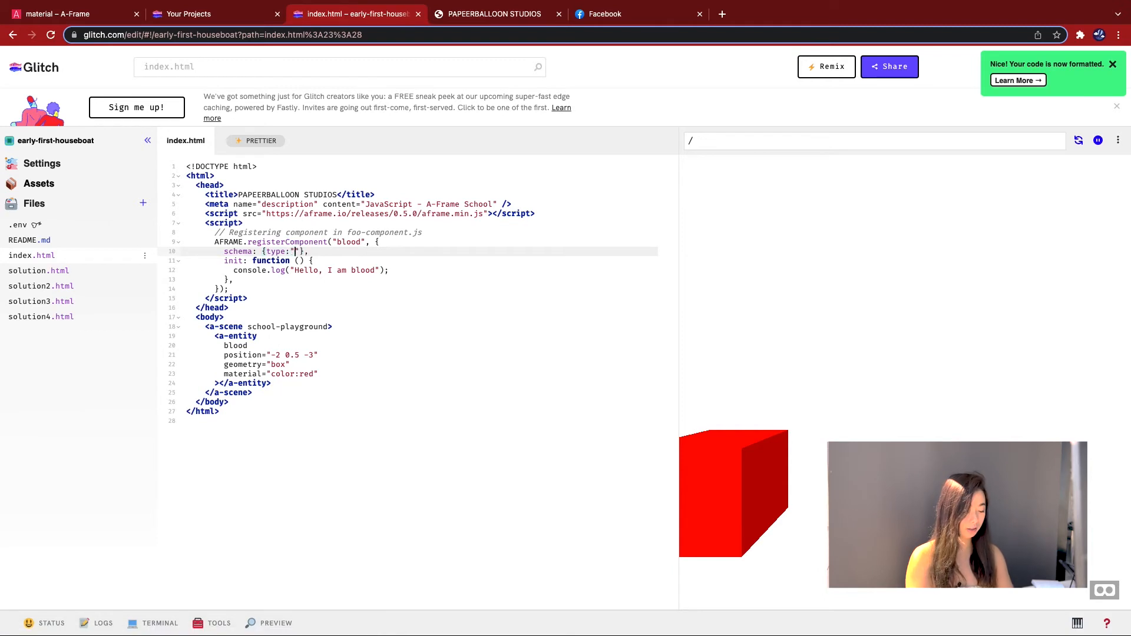
text(string", default:)
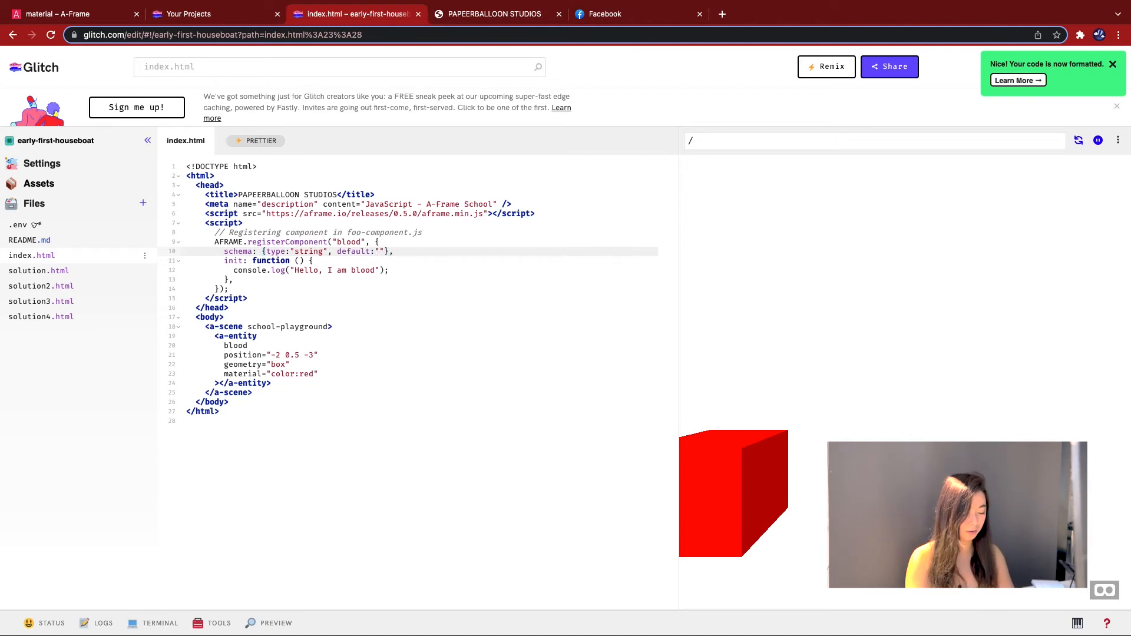
text(O)
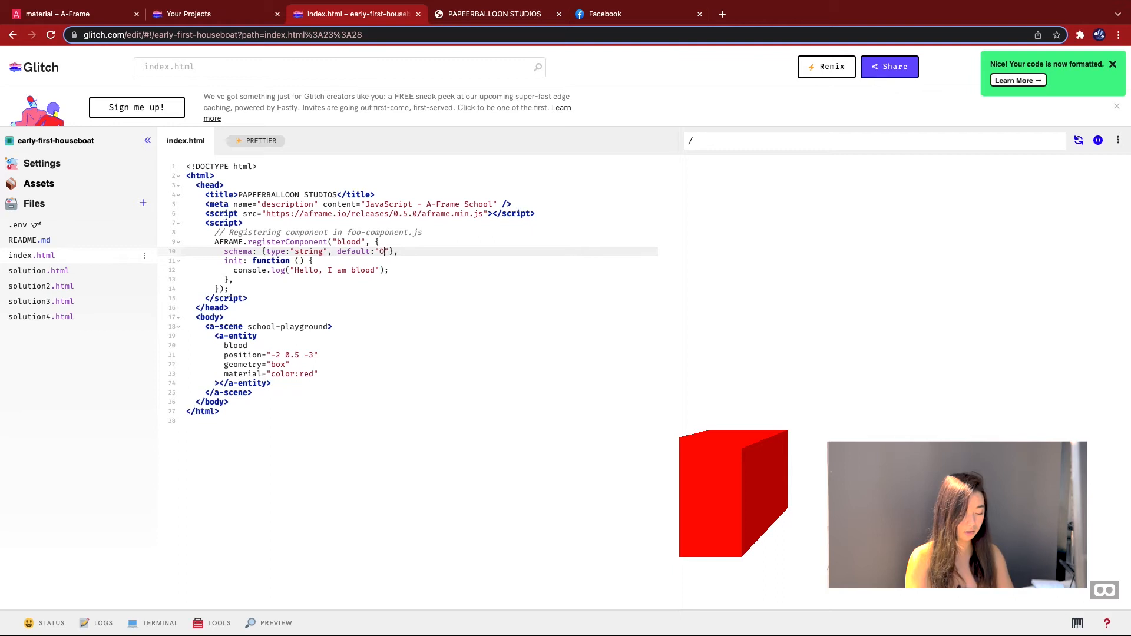
text(-type)
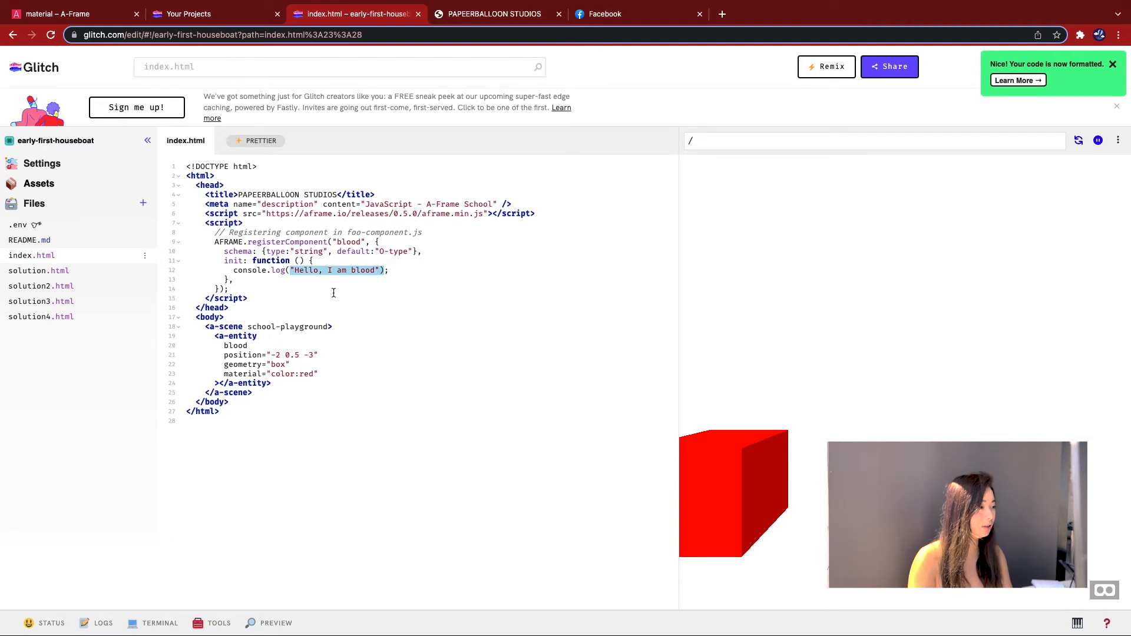
- Change init to log this.data and refresh the live page so its console shows O-type
text(this.;)
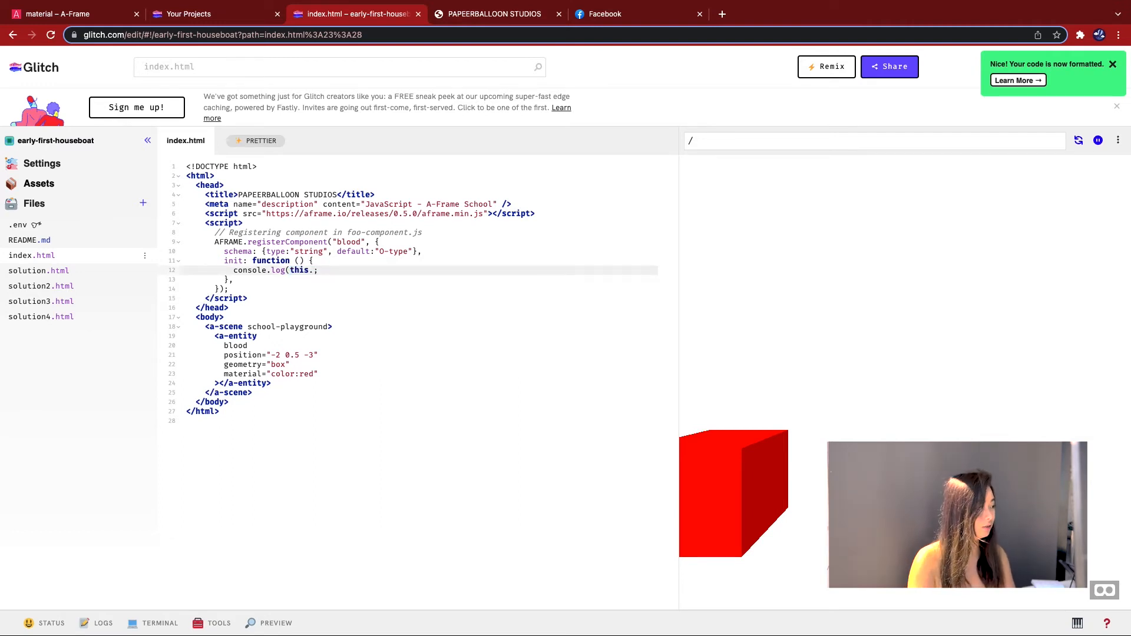
text(data)
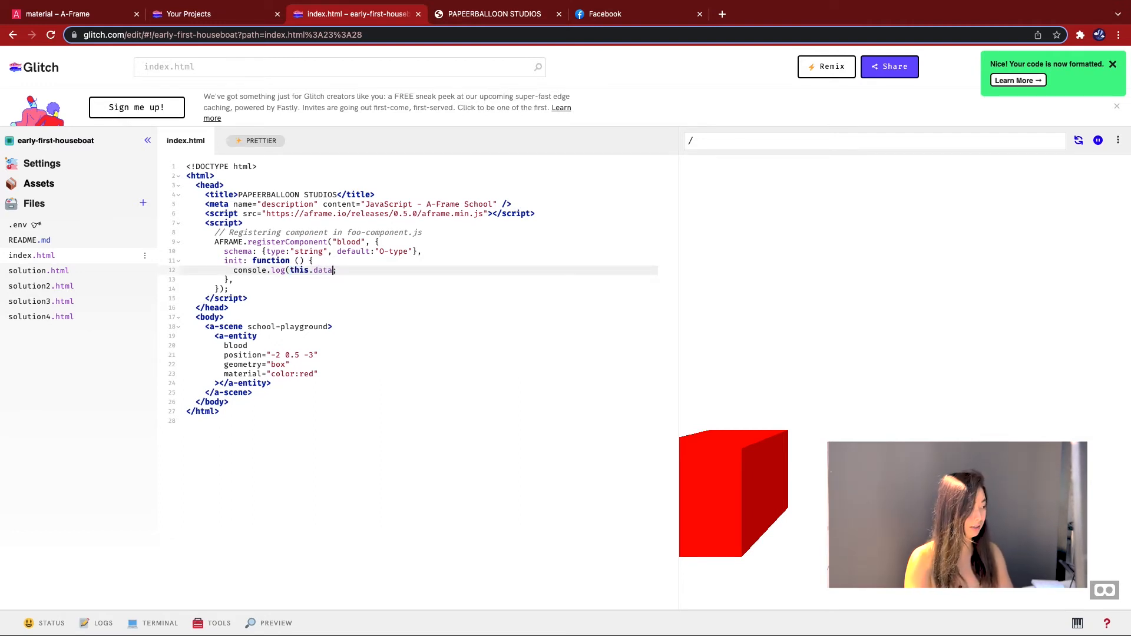
text();)
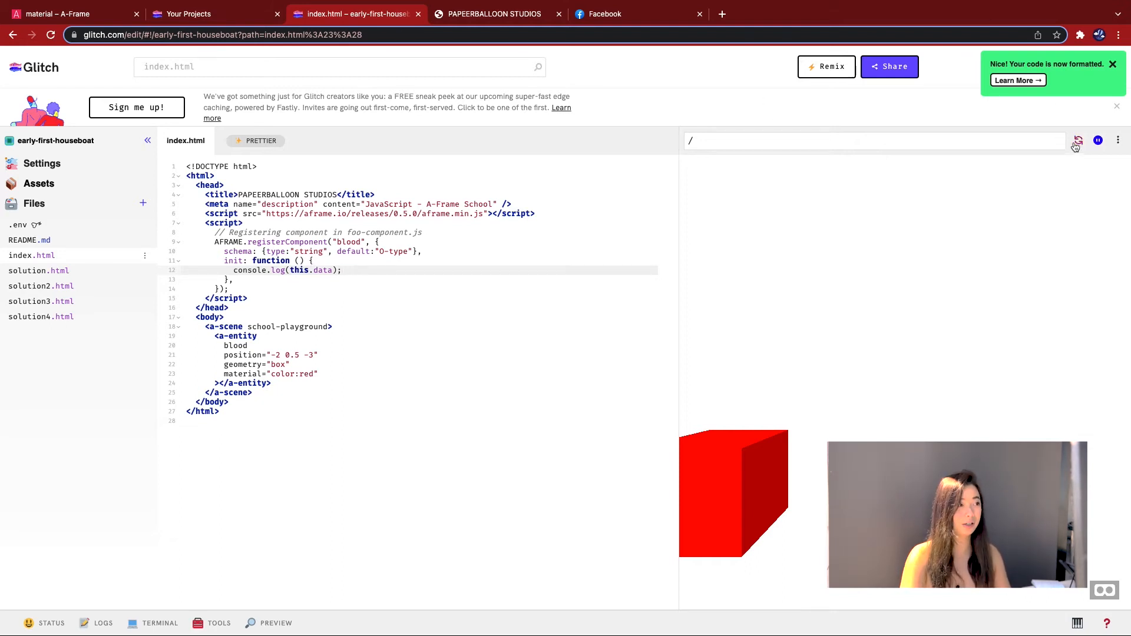
click(493, 14)
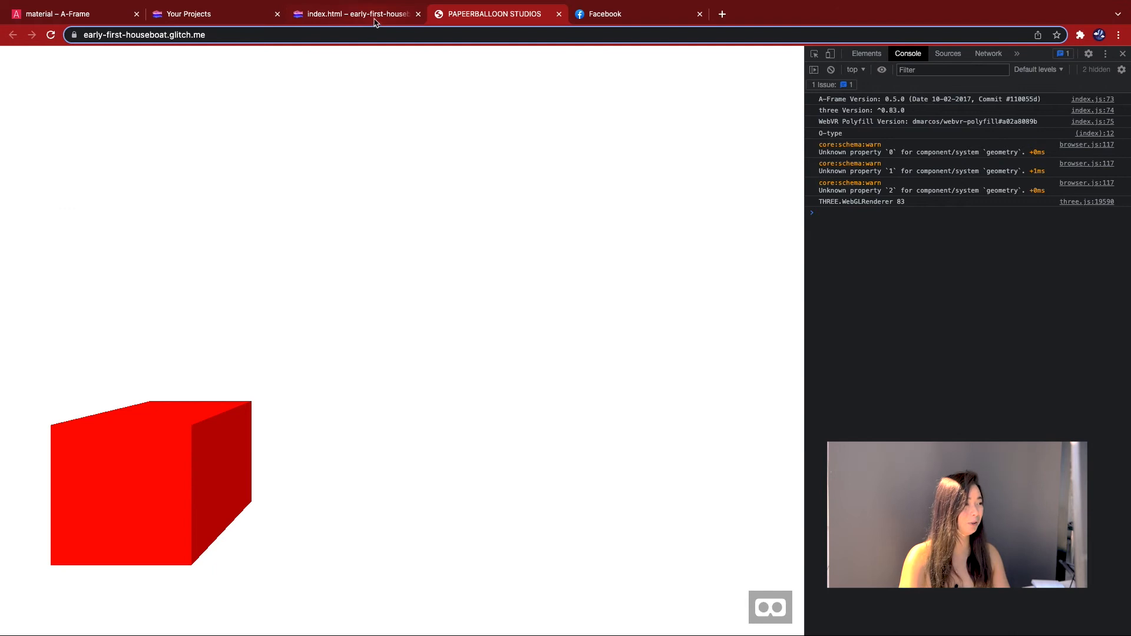
click(353, 14)
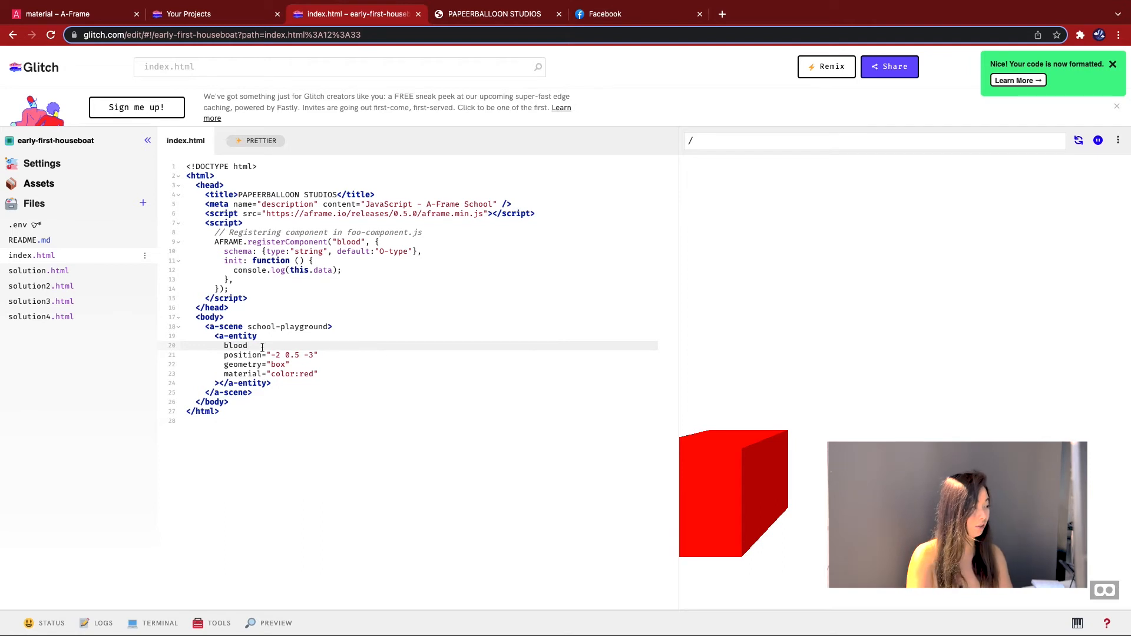
- Set the box's blood attribute to "a-type" and confirm the live console now logs a-type
text(=")
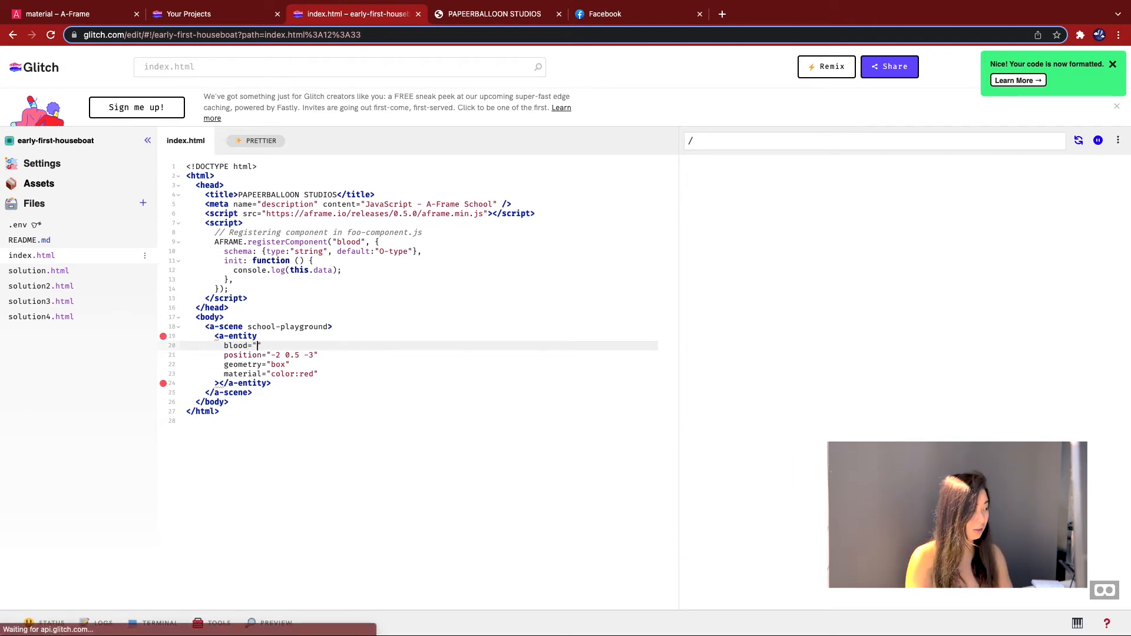
text(a-type)
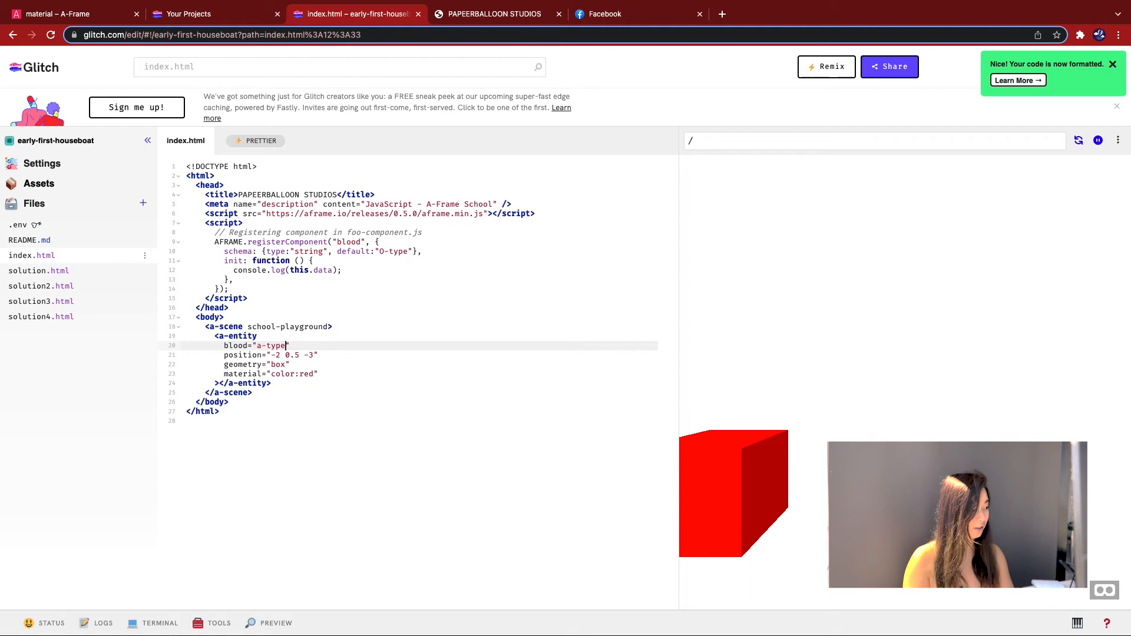
mouse_move(493, 171)
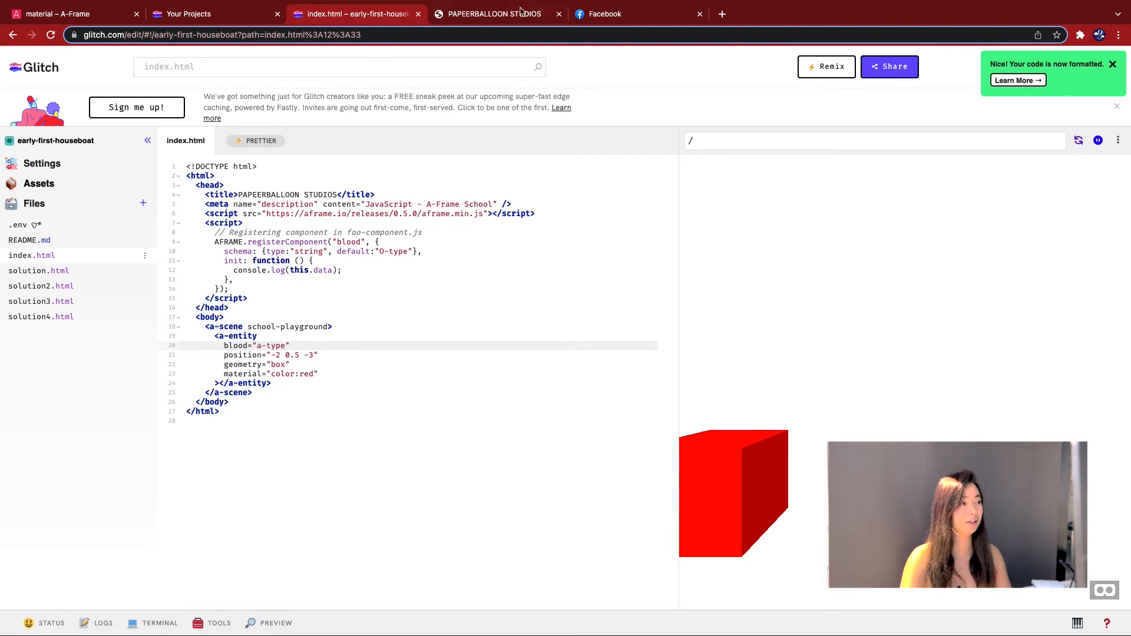
click(494, 14)
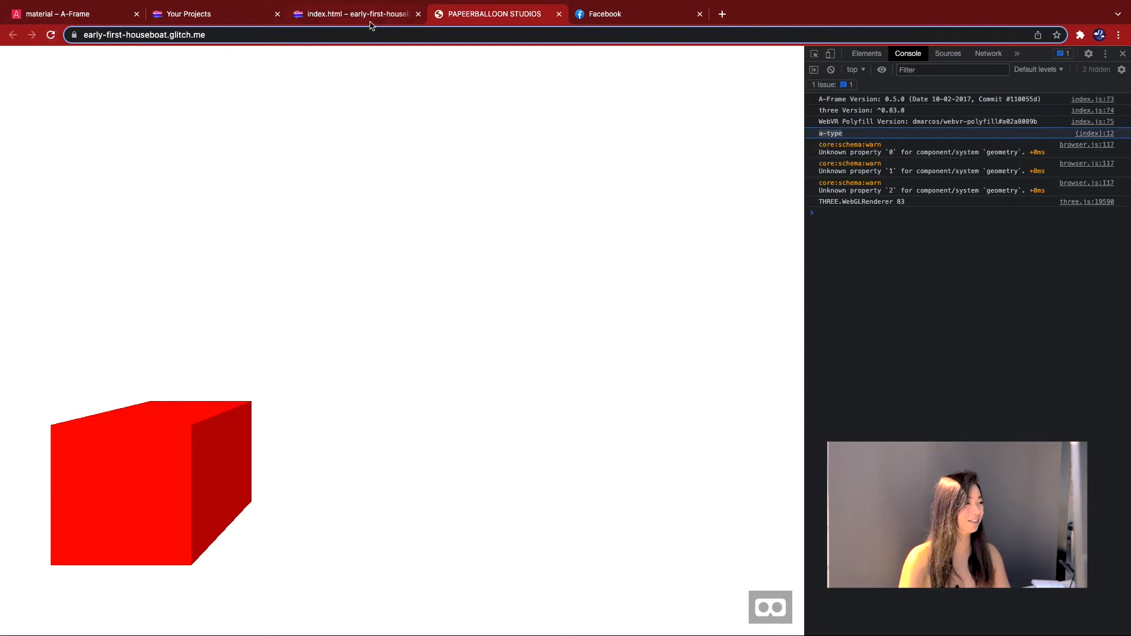
click(353, 14)
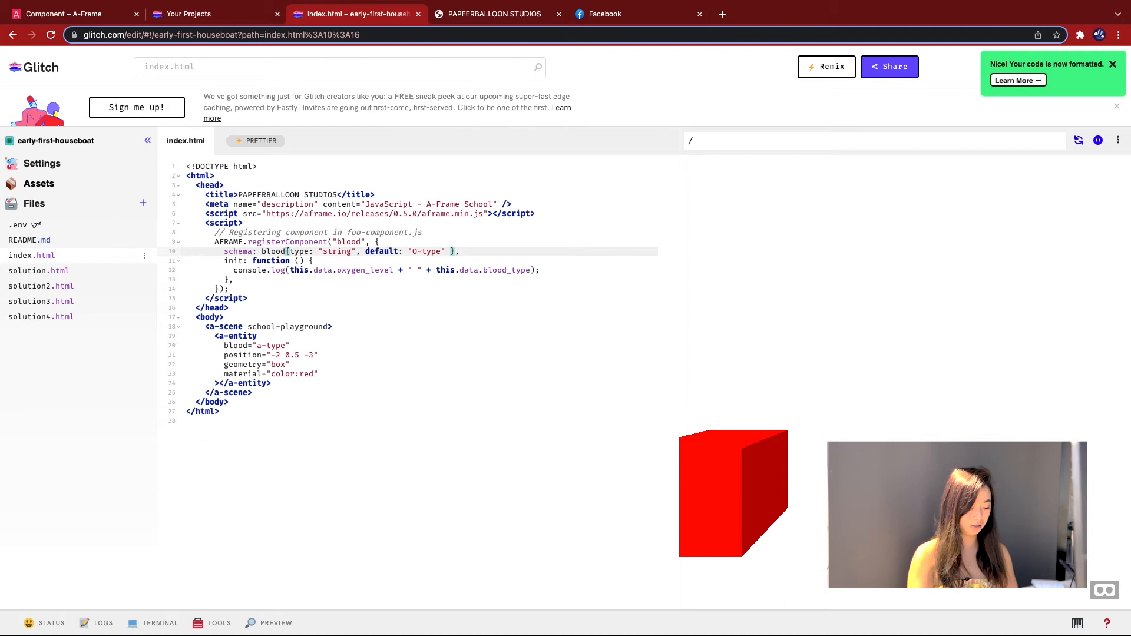
- Write the schema with blood_type defaulting to "O-type" and oxygen_level string defaulting to "normal"
text(_type:)
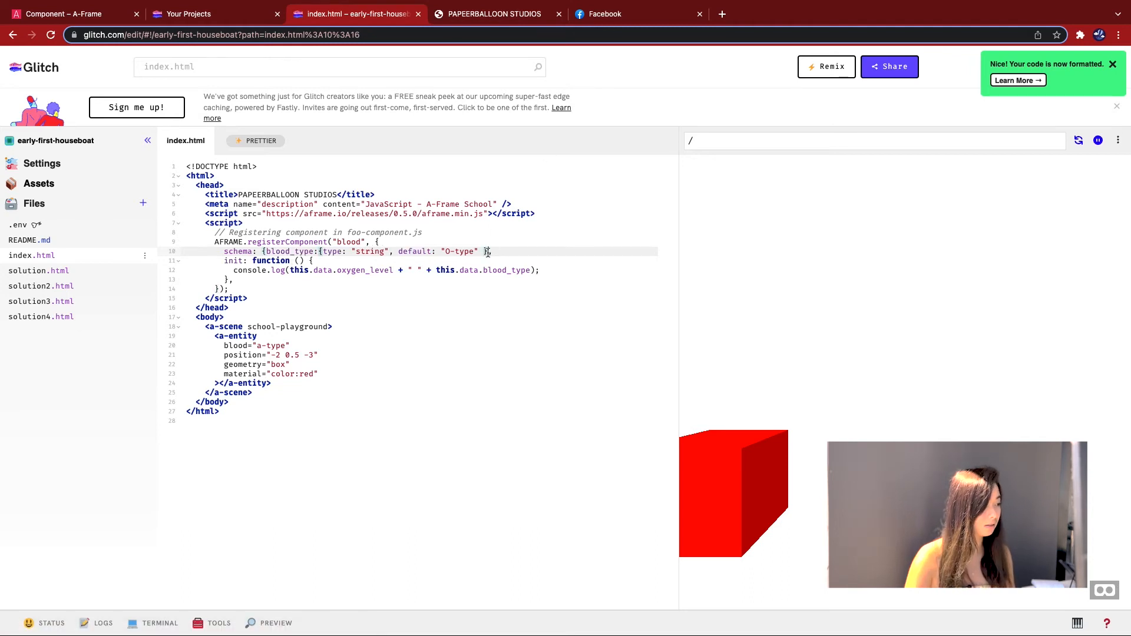
text(}},)
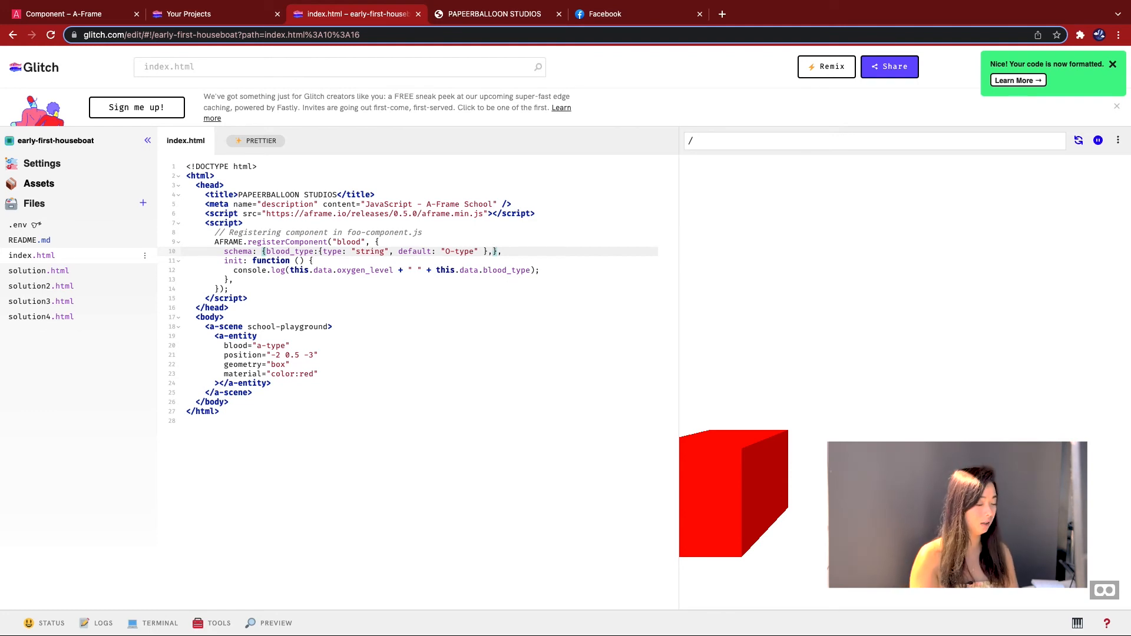
text(oxy)
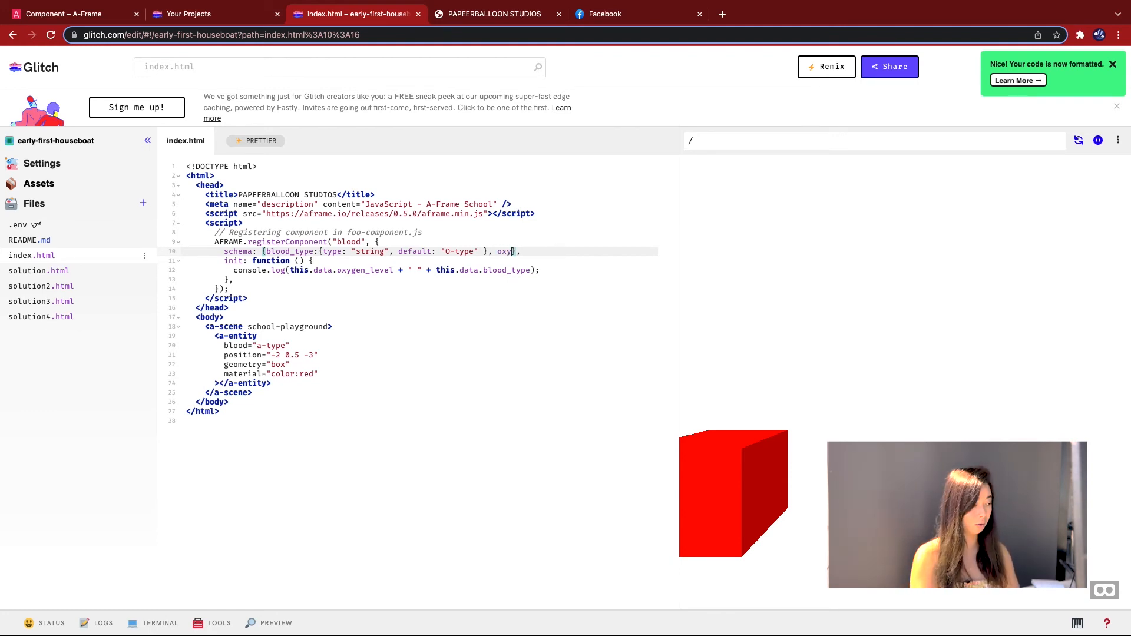
text(gen_)
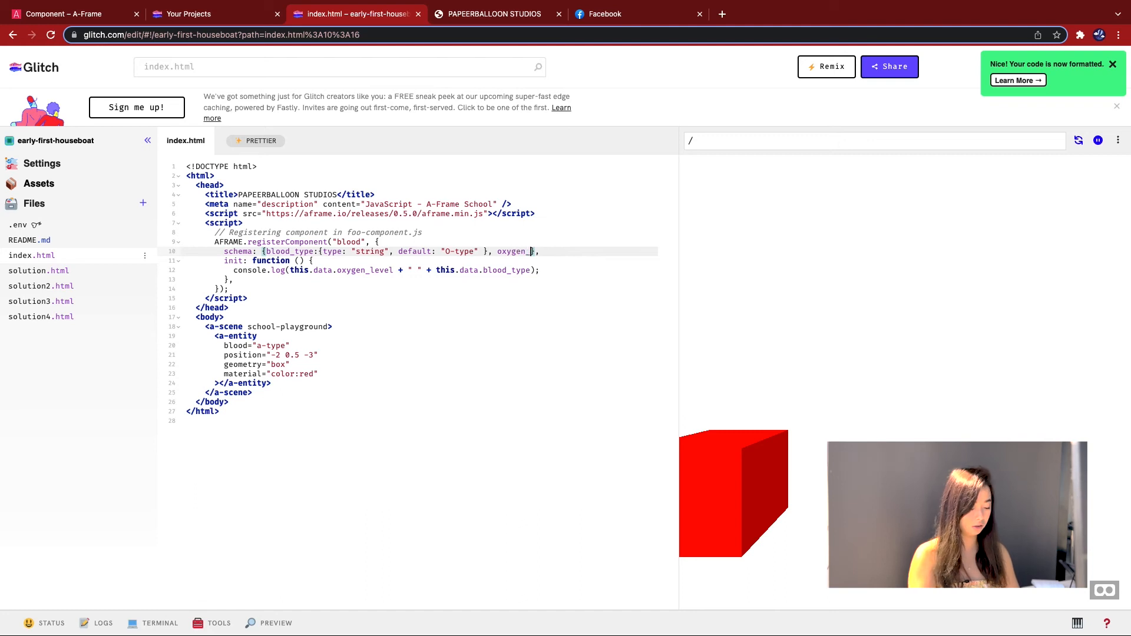
text(level:{type:""})
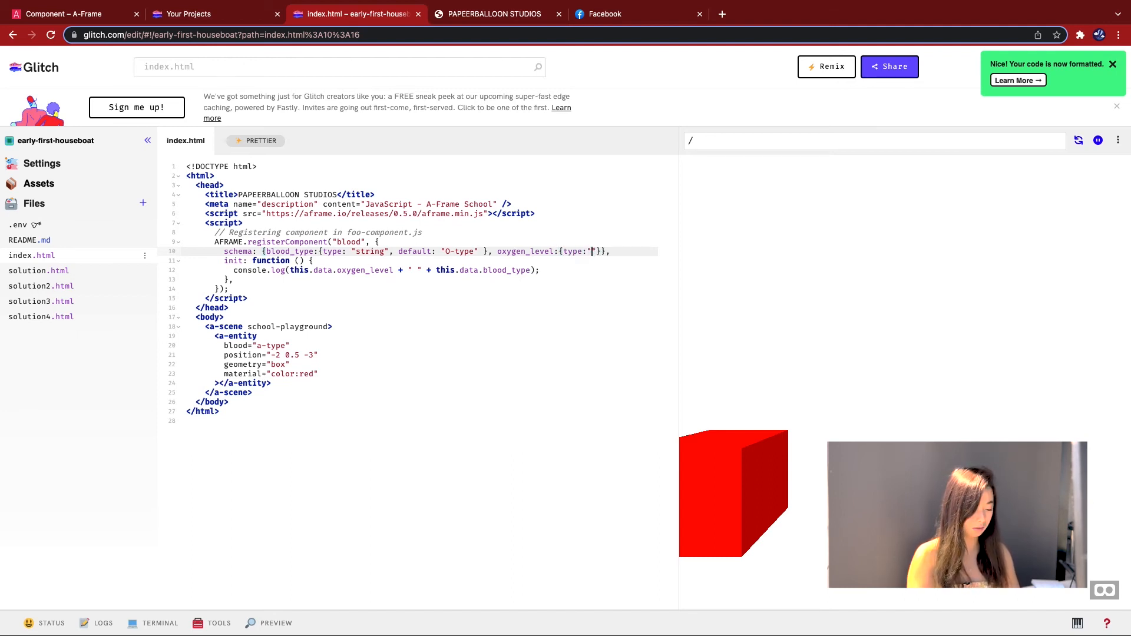
text(string.)
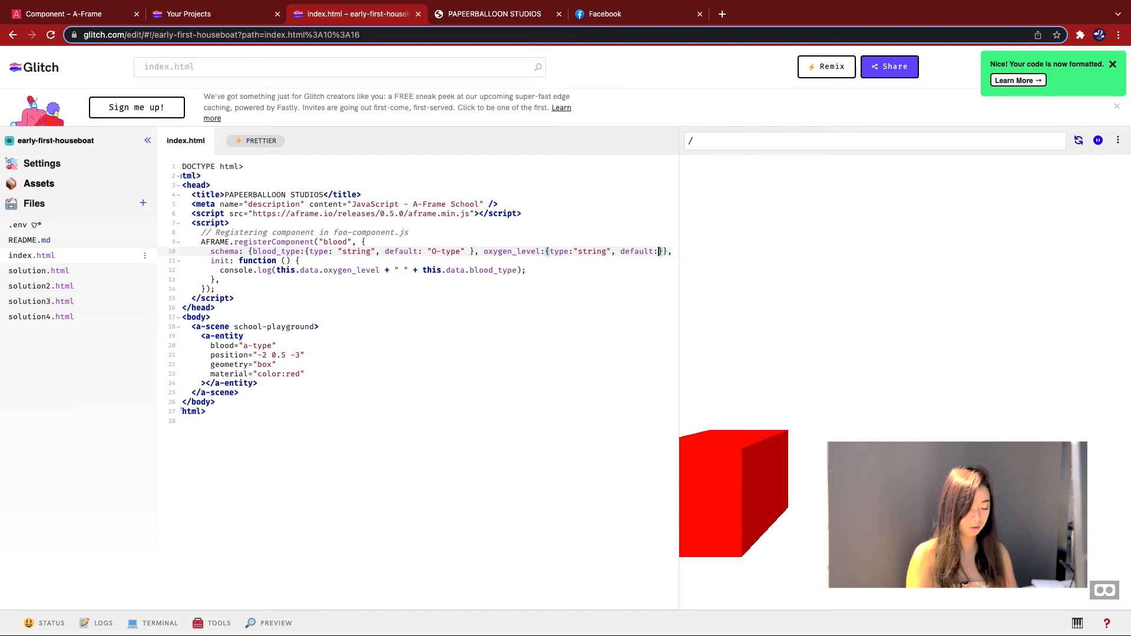
text("")
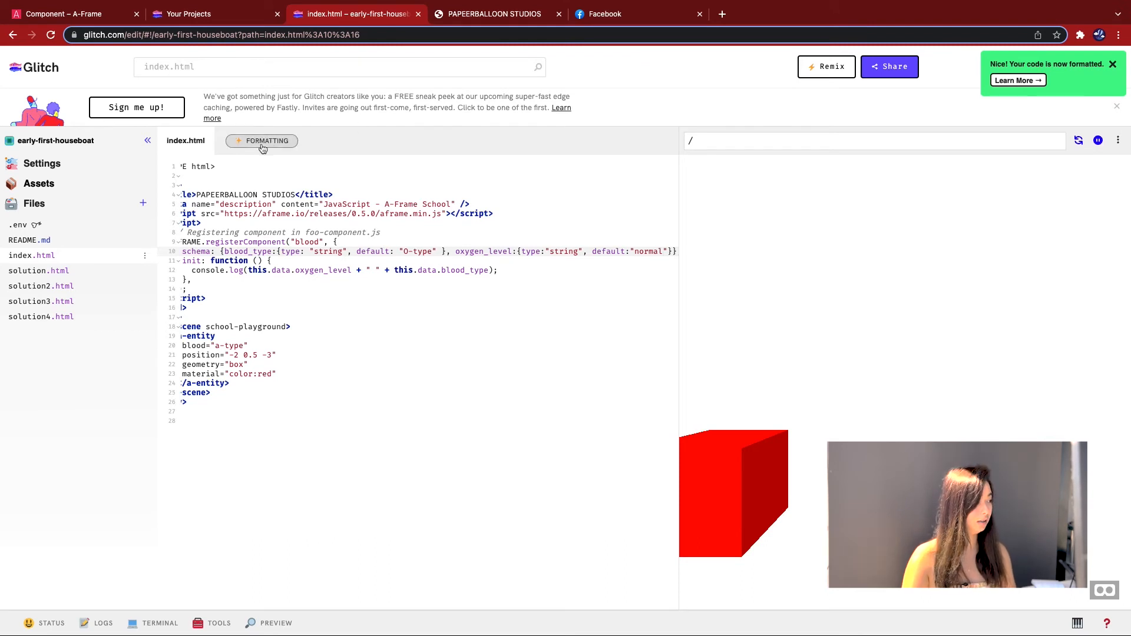
mouse_move(388, 352)
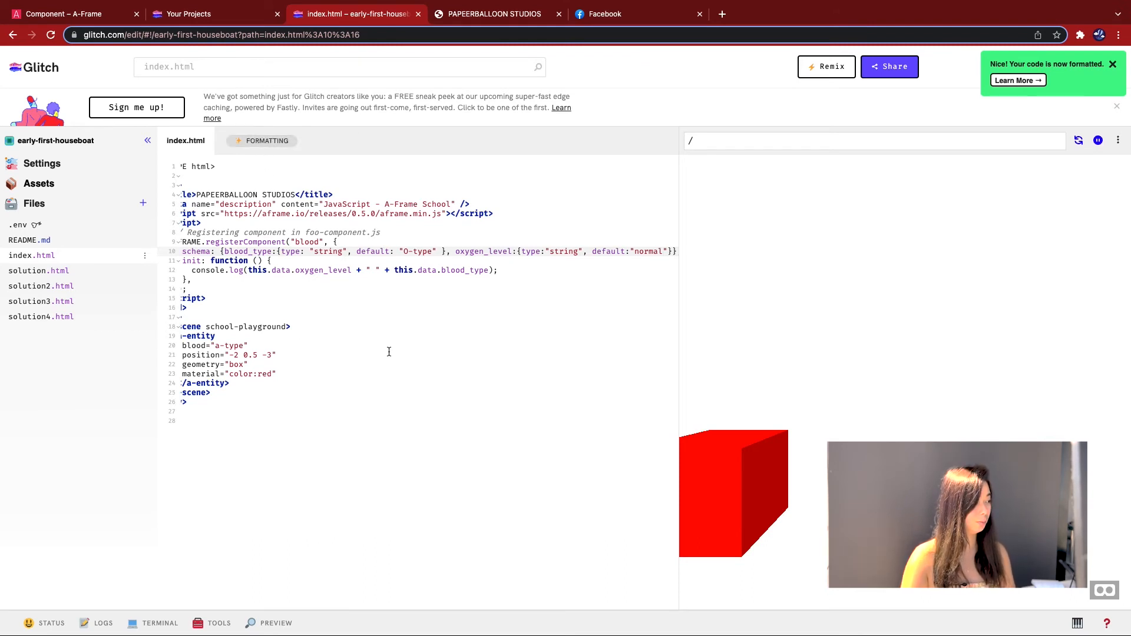
- Prettify index.html with Format and delete the box's old blood="a-type" attribute
click(261, 140)
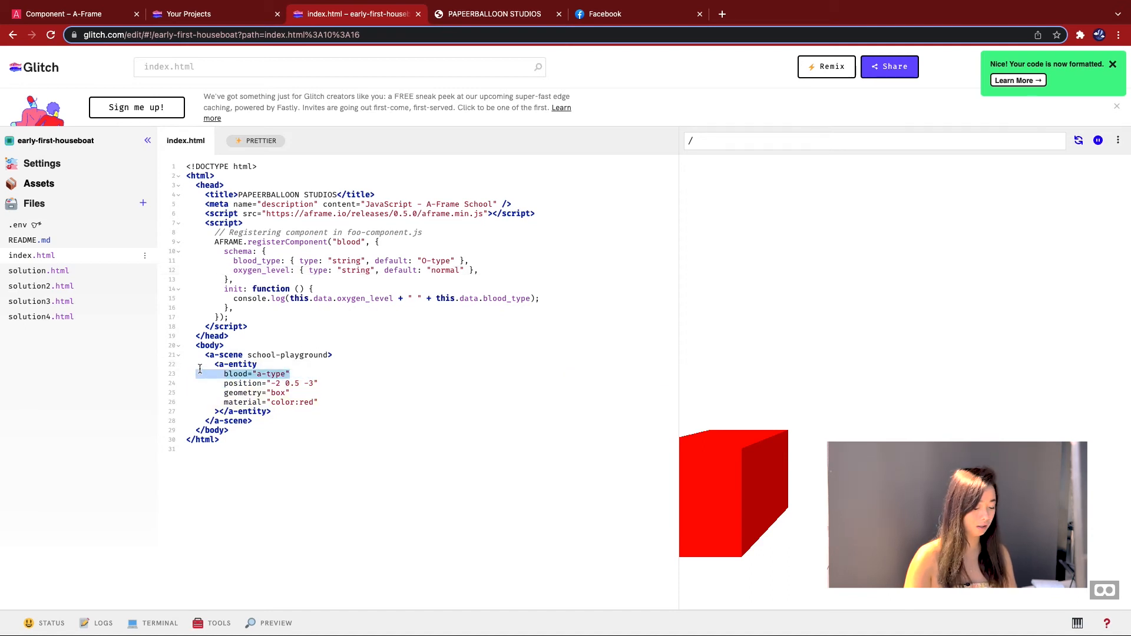
key(Delete)
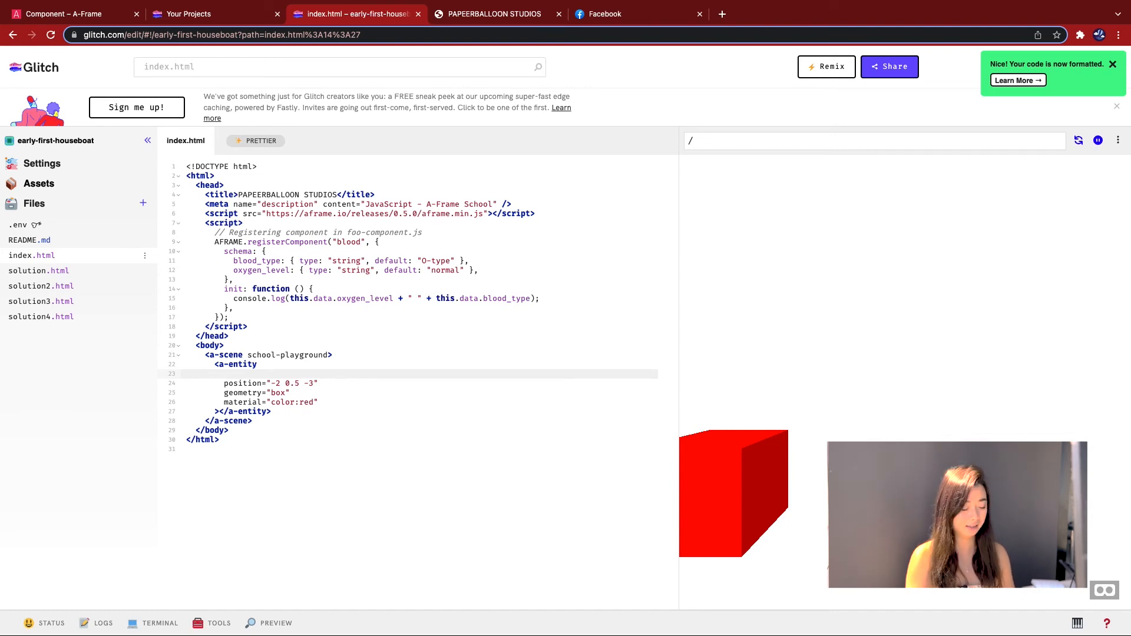
- Give the red box blood="blood_type:A-type;oxygen_level:high" and check the oxygen_level name matches the log line
text(blood)
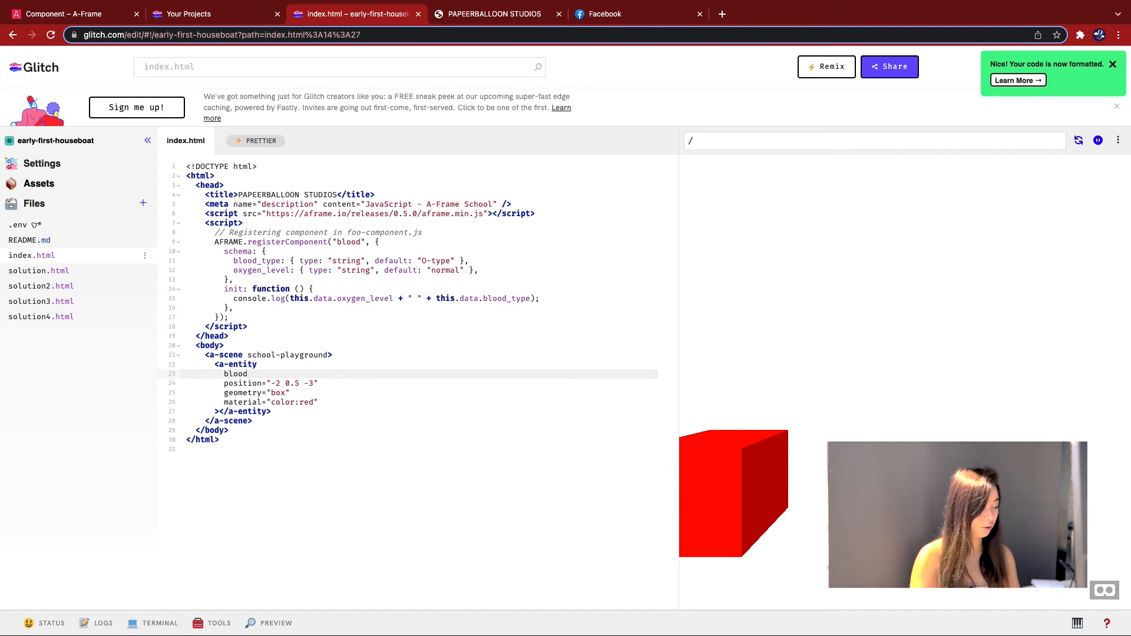
text(=")
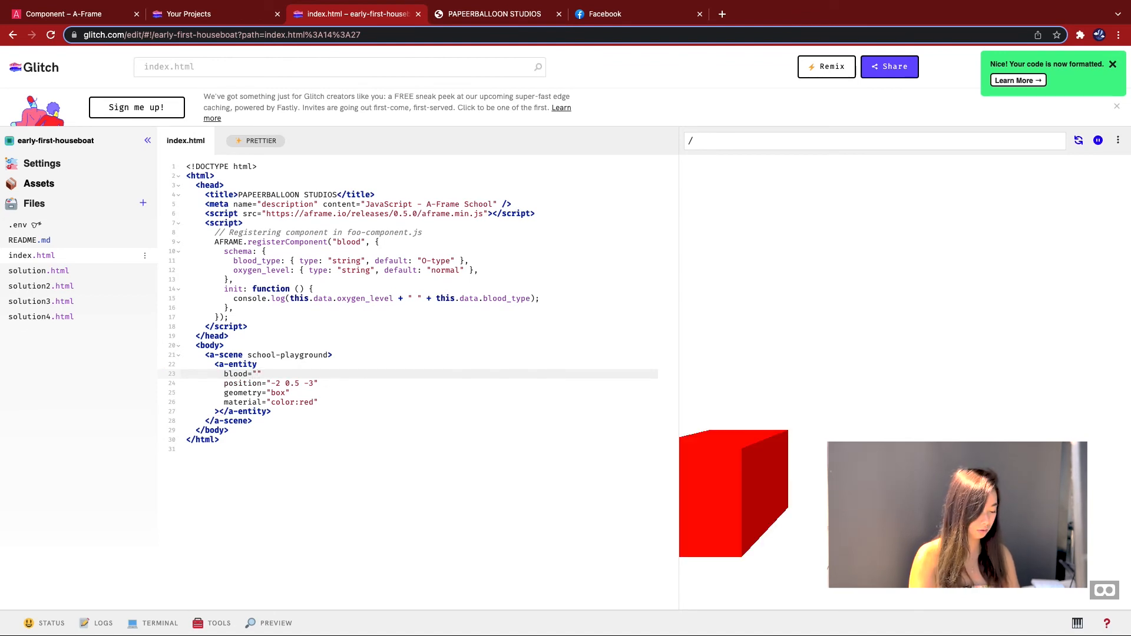
text(blood_typ)
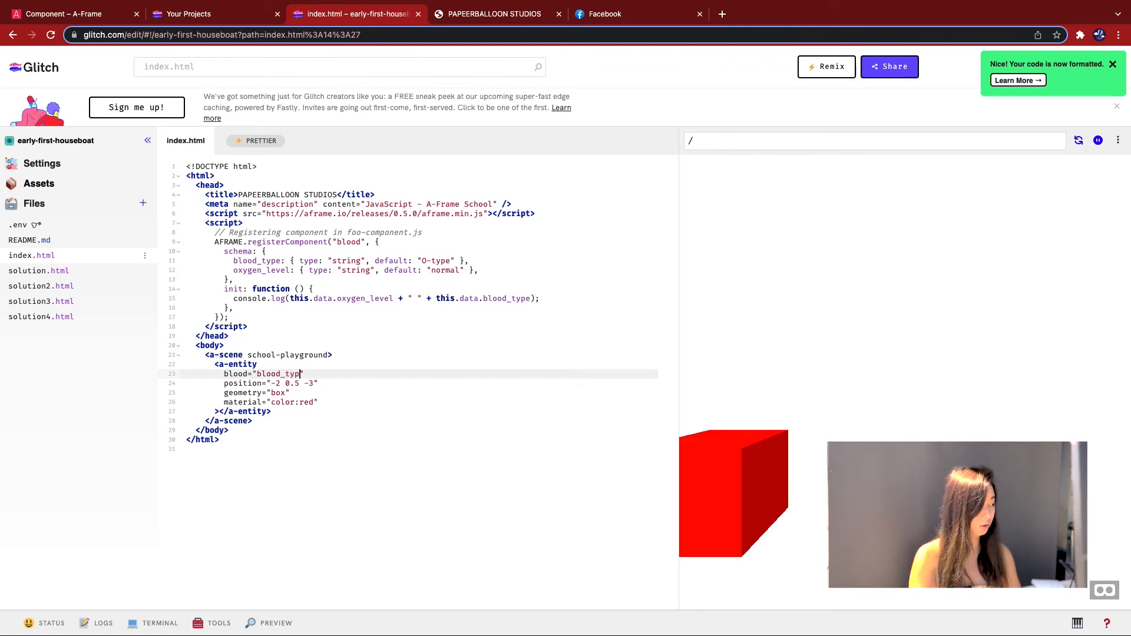
text(e")
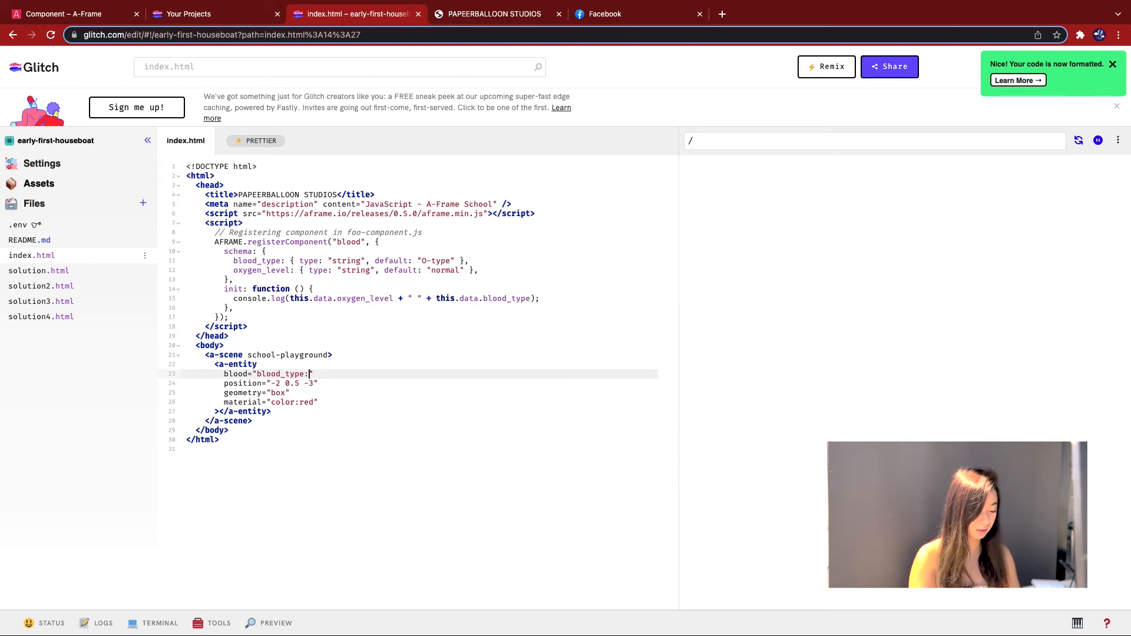
text(A-type)
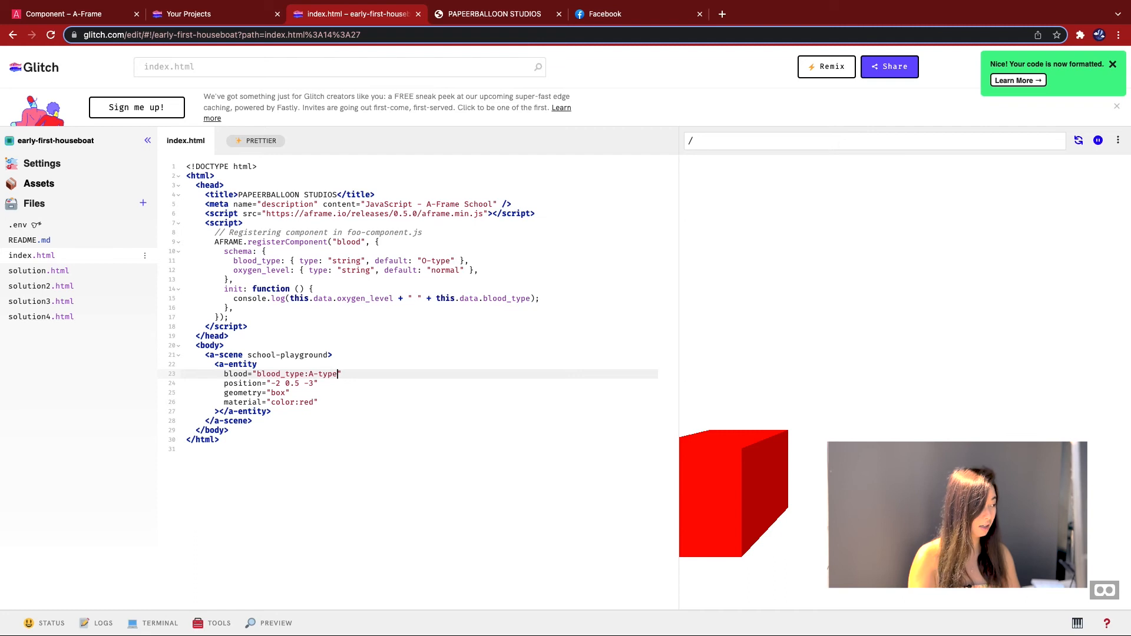
text(;)
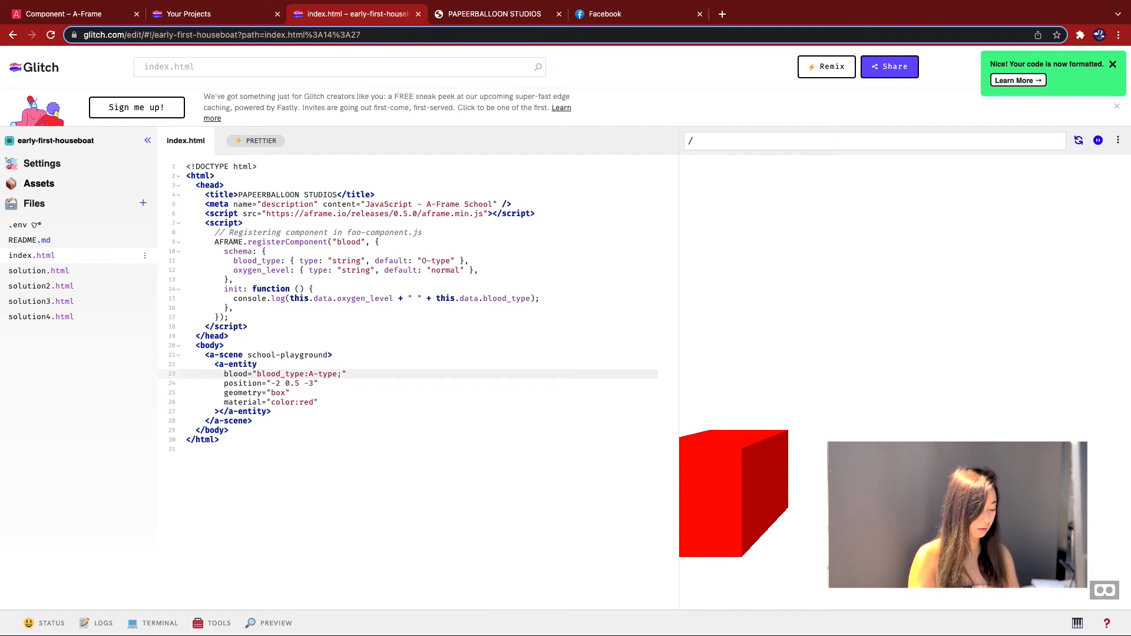
text(oxy)
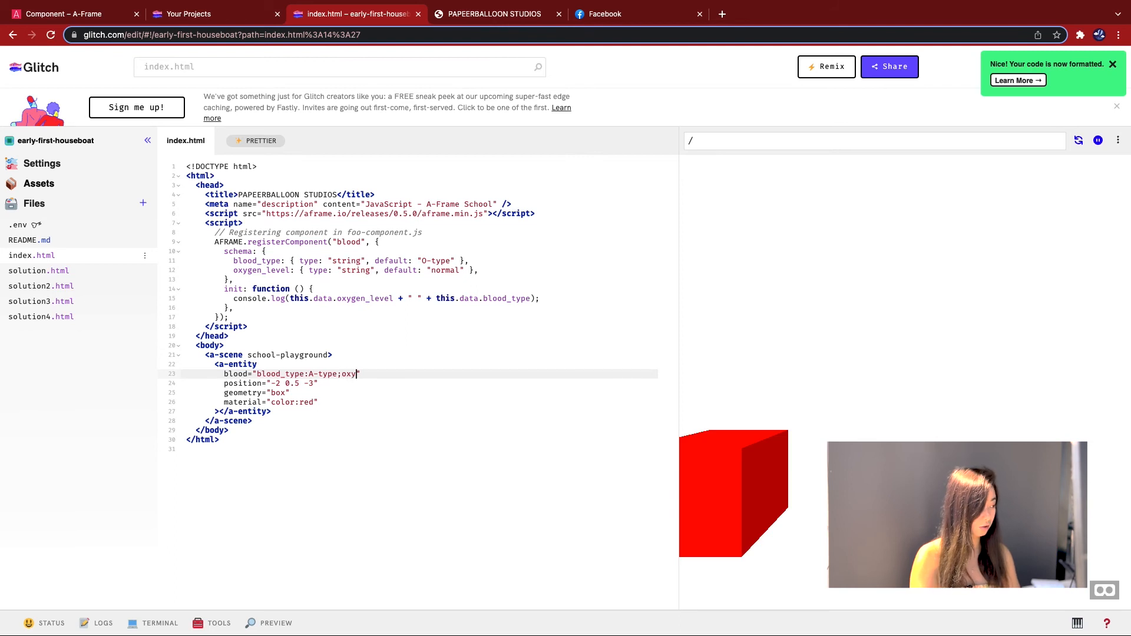
text(gen_)
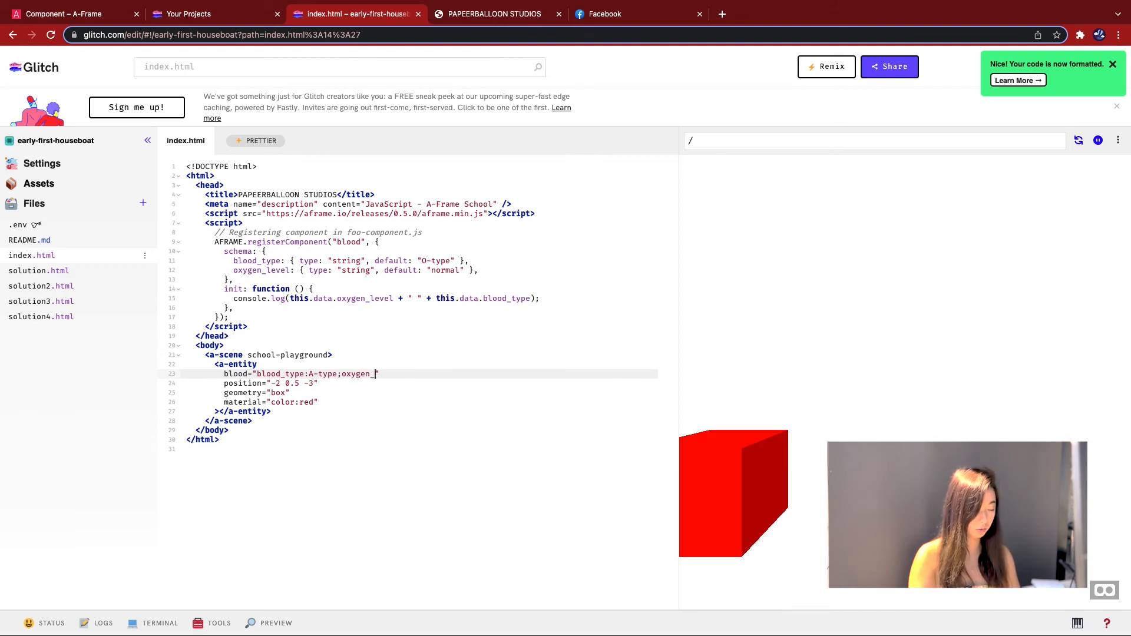
text(level:)
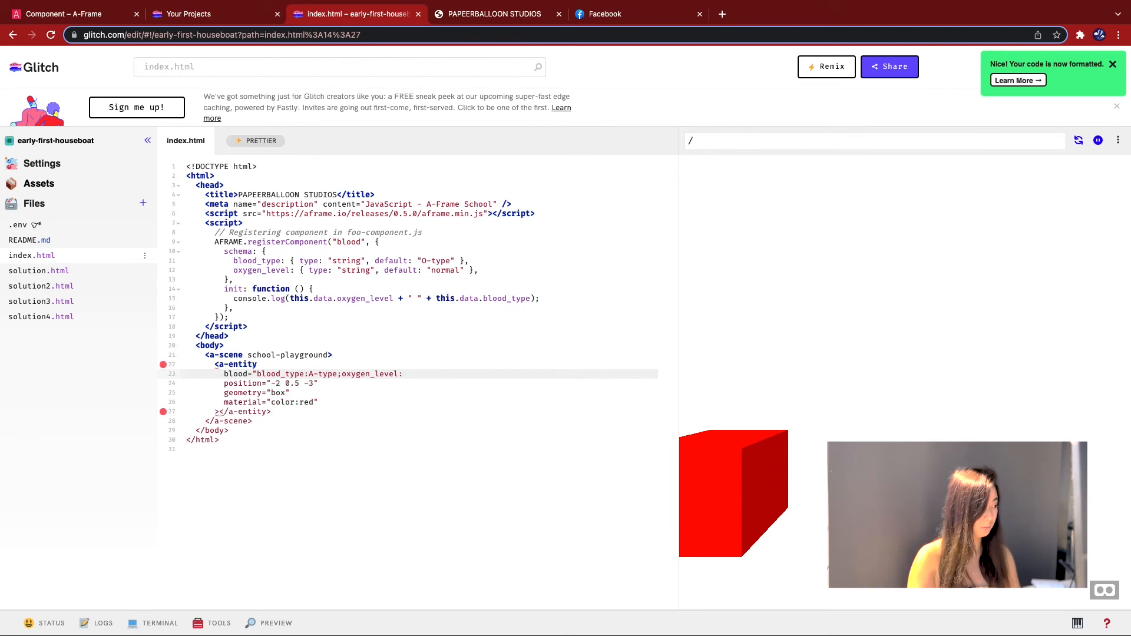
text(high")
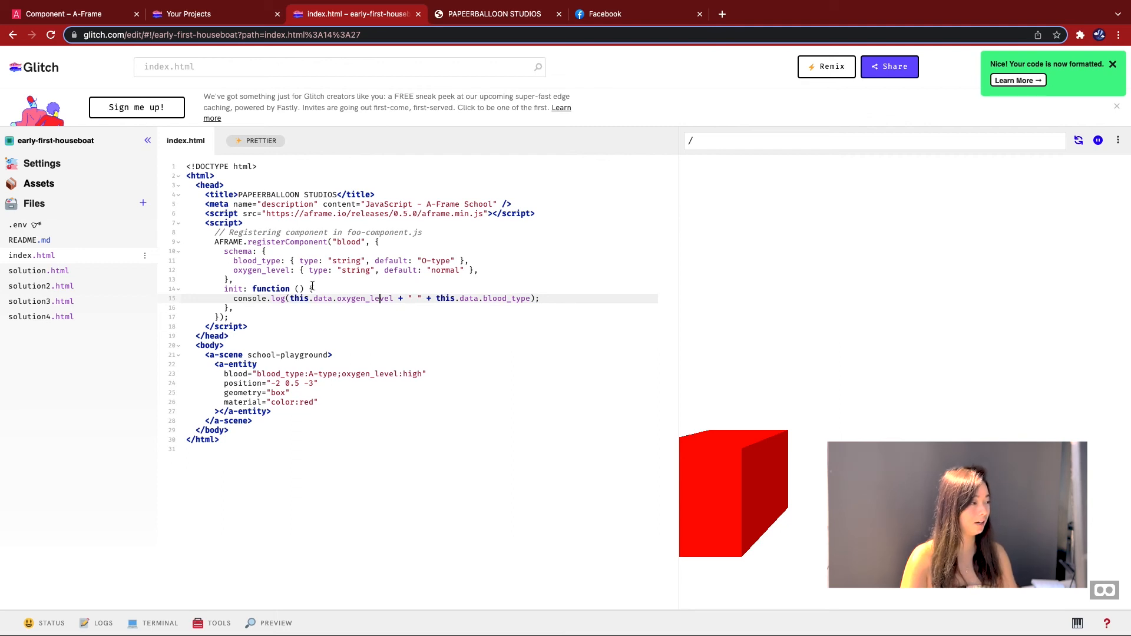
double_click(359, 298)
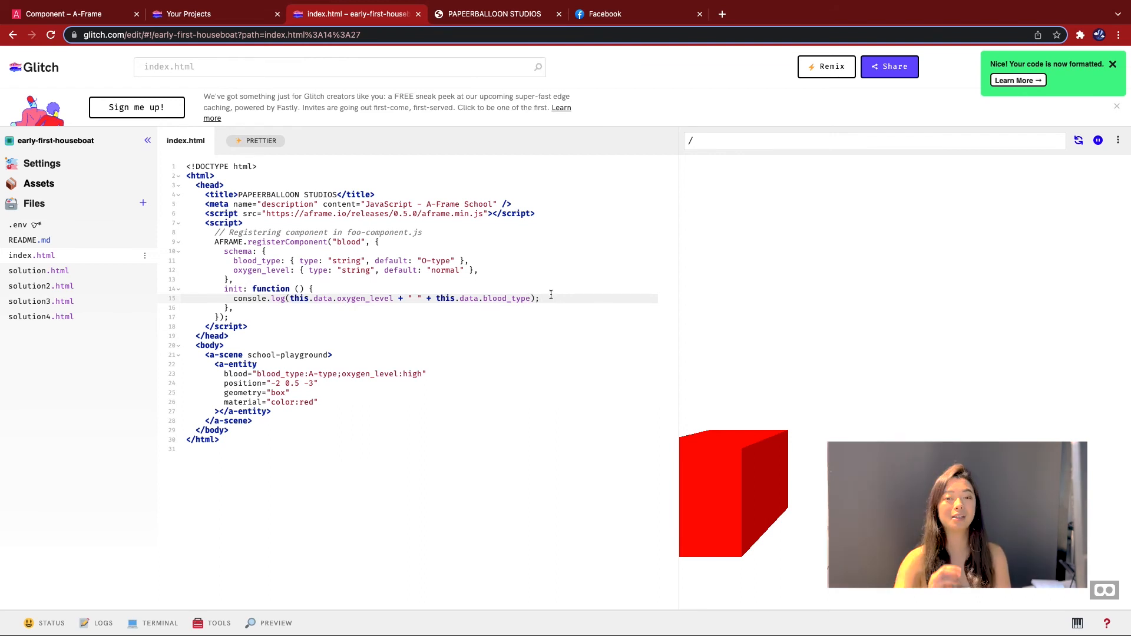
click(539, 298)
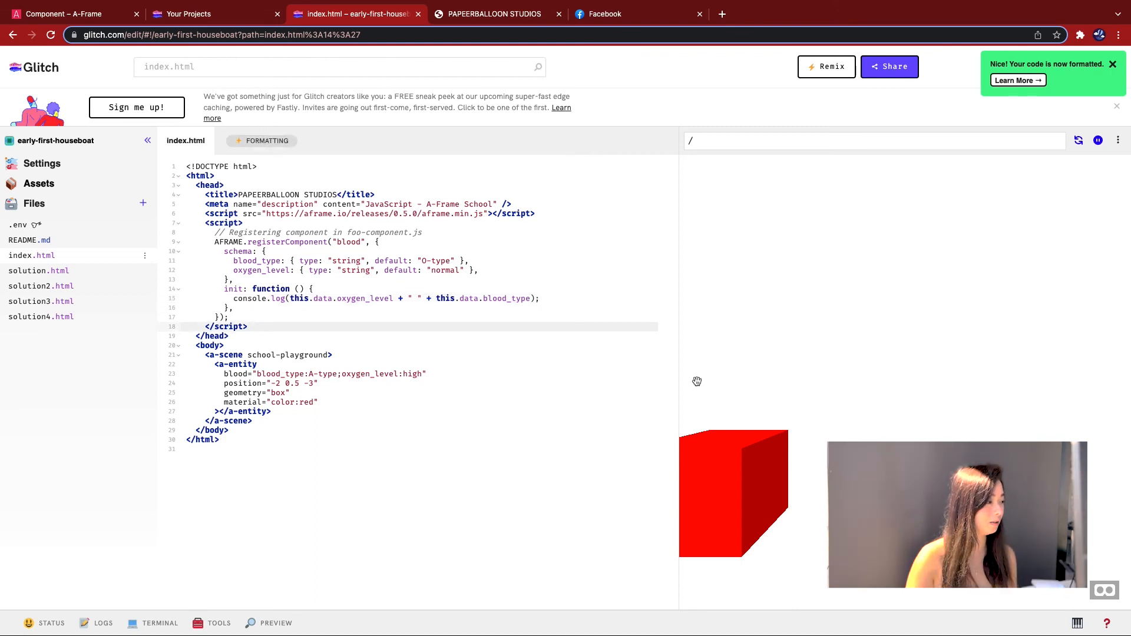
click(494, 14)
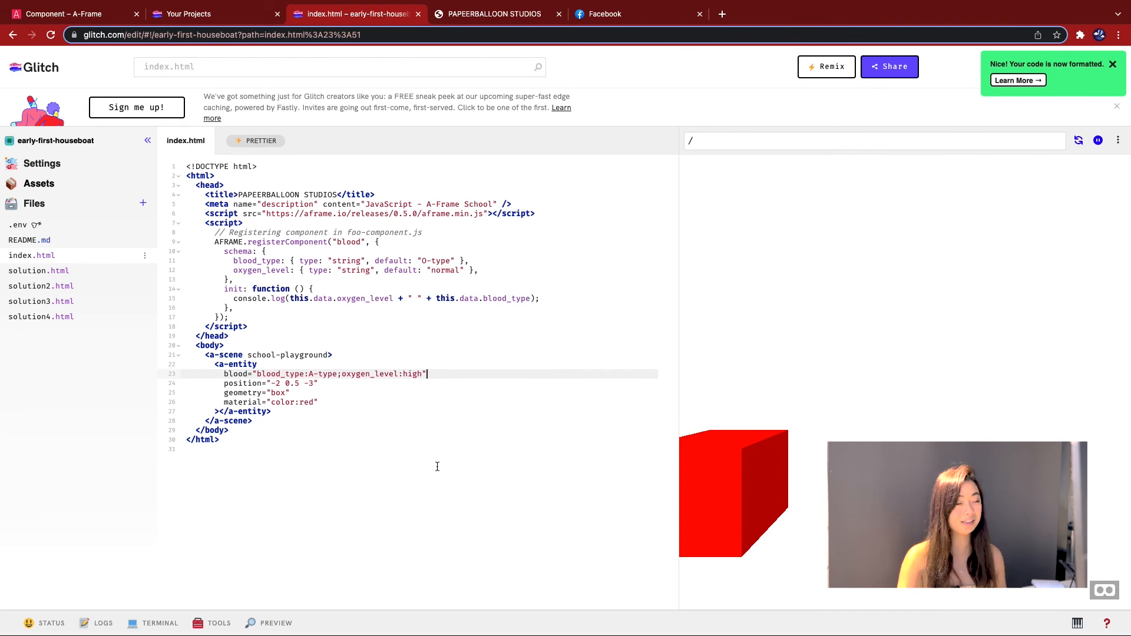
- Duplicate the box entity as a blue box at 2 0.5 -3 with AB-type blood and low oxygen
drag(214, 364, 271, 411)
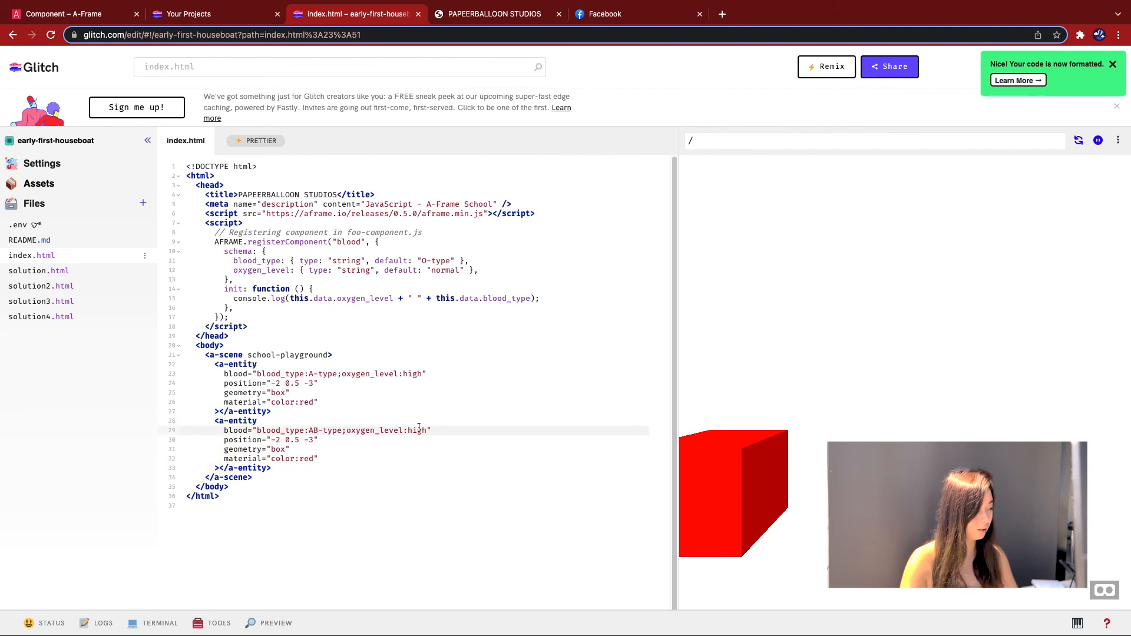
text(low)
click(272, 458)
text(b)
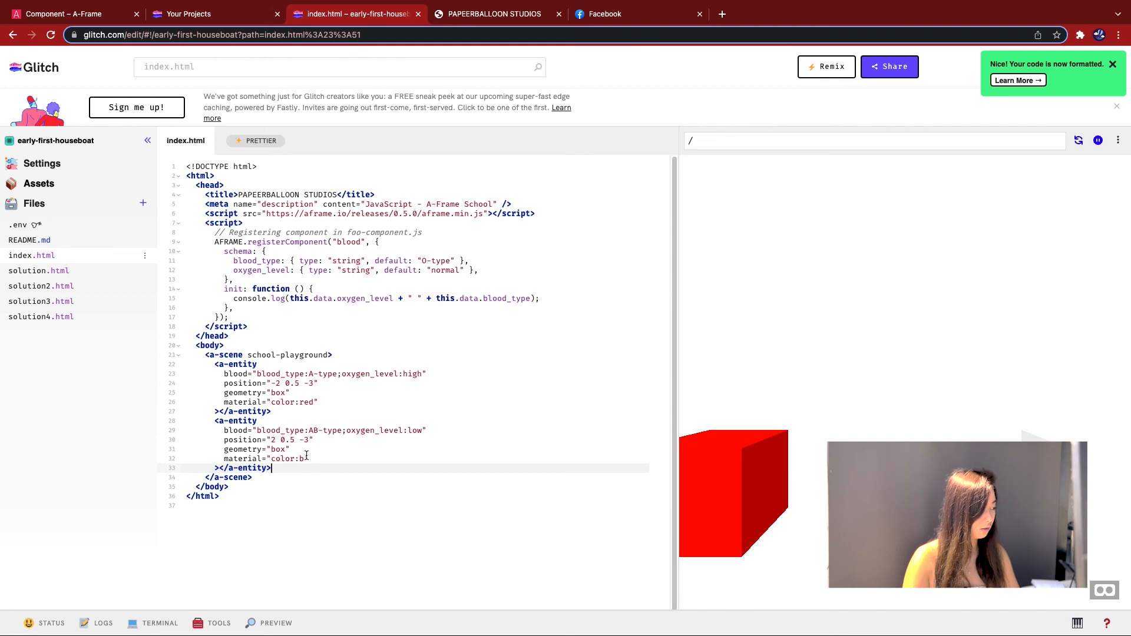
text(lue")
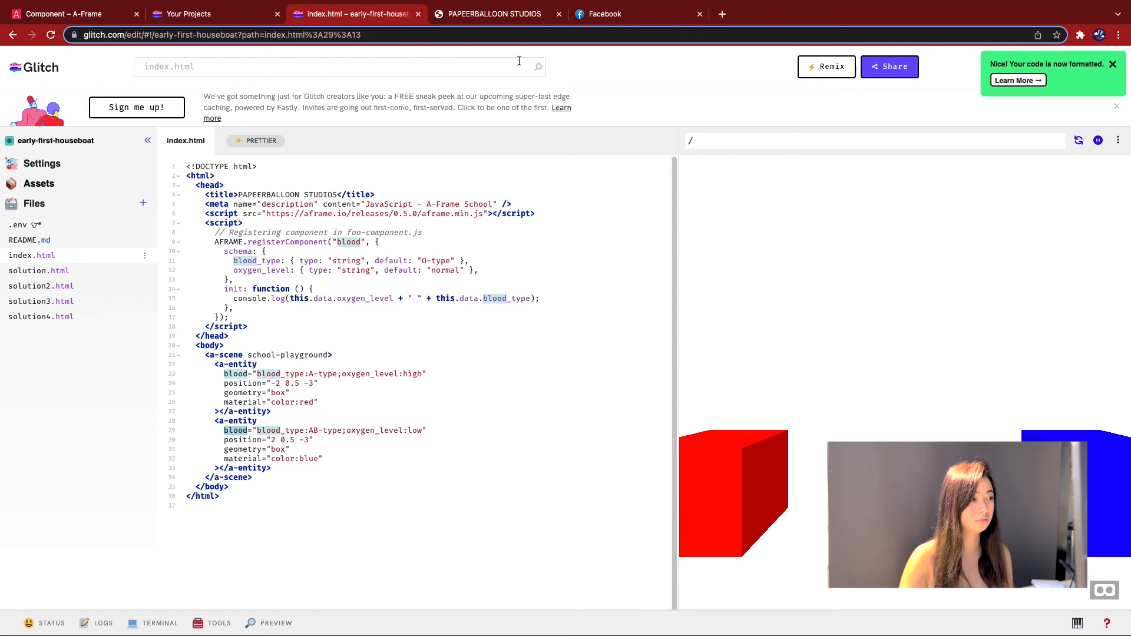
click(493, 14)
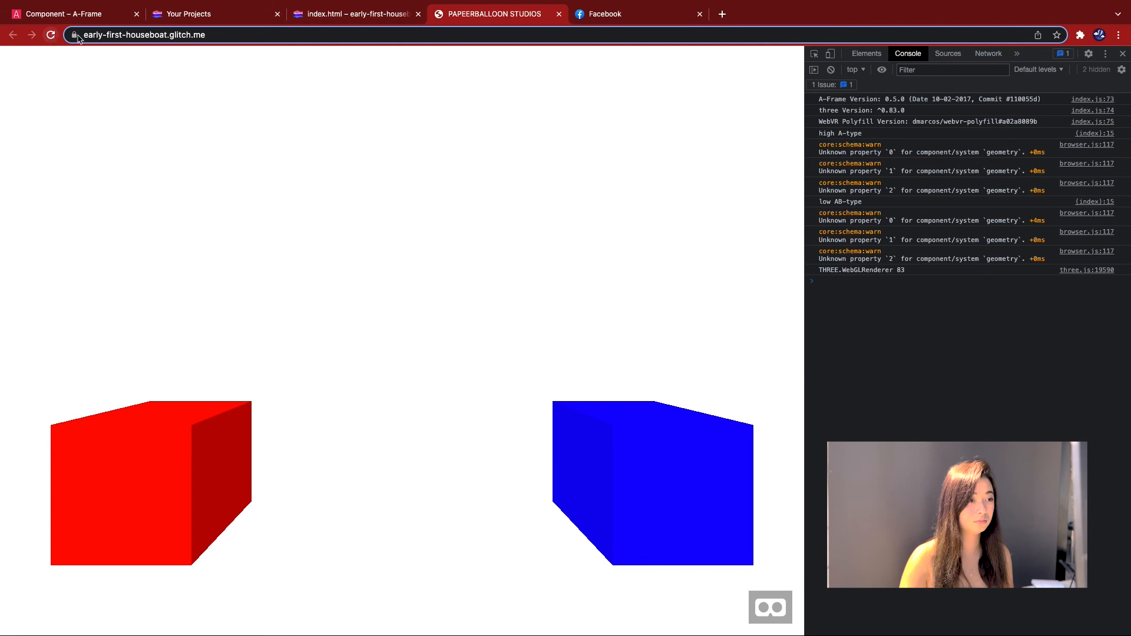
mouse_move(552, 345)
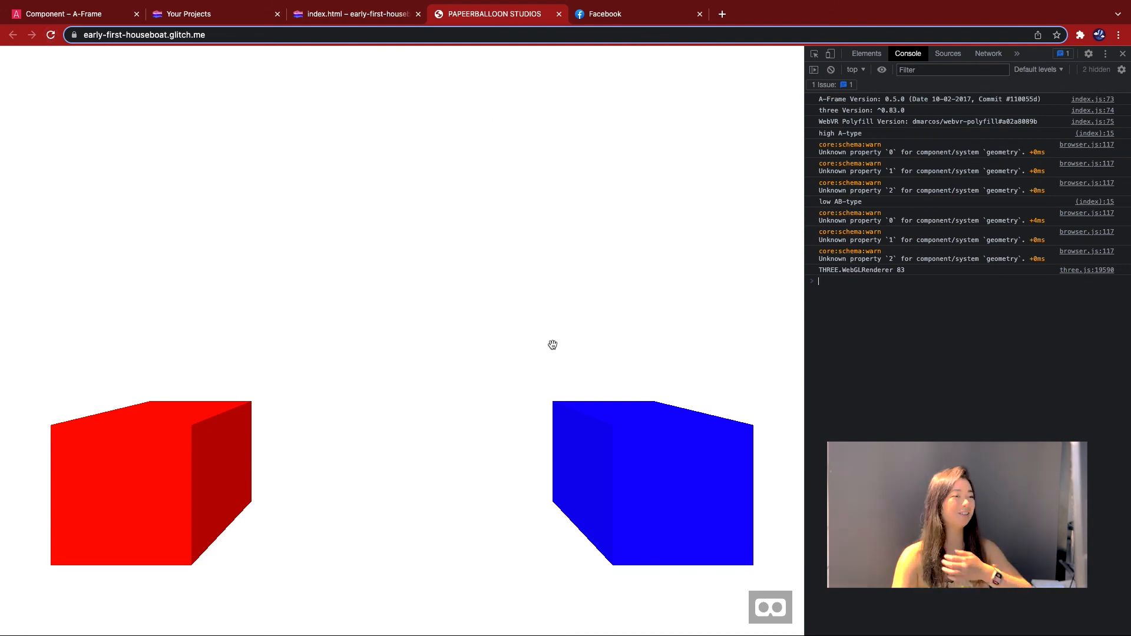
click(354, 14)
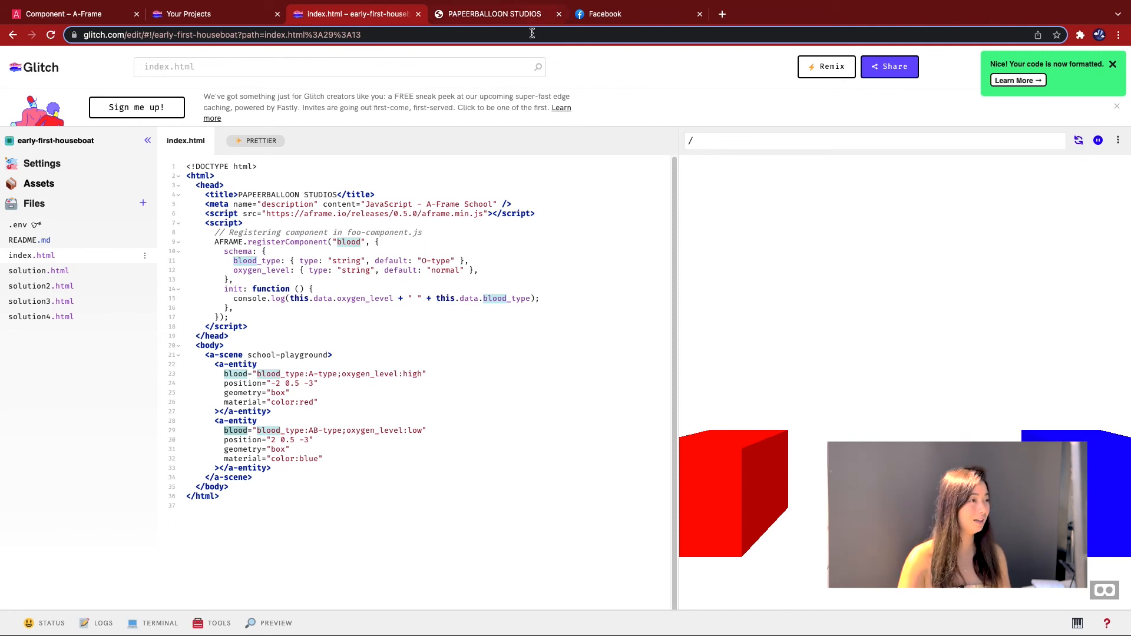
click(493, 14)
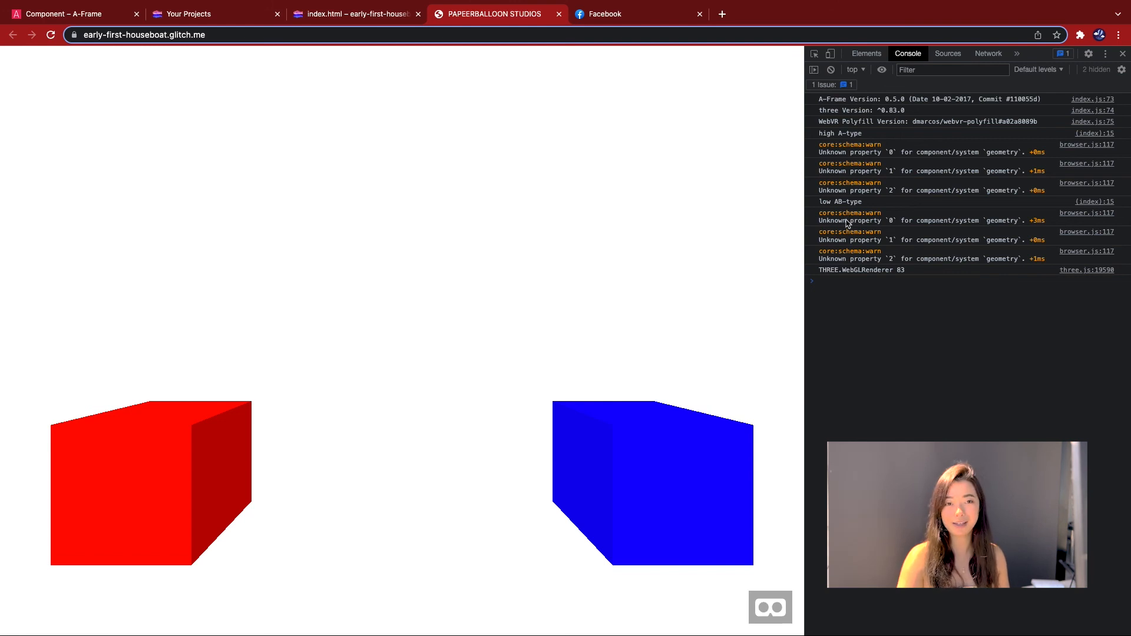
click(353, 14)
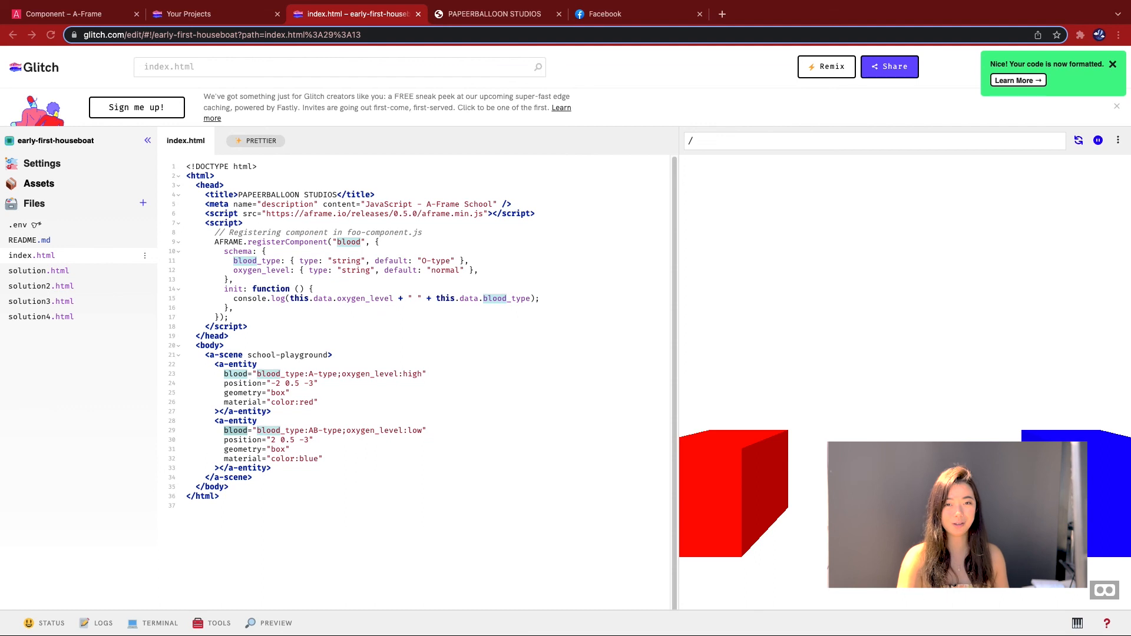
click(381, 242)
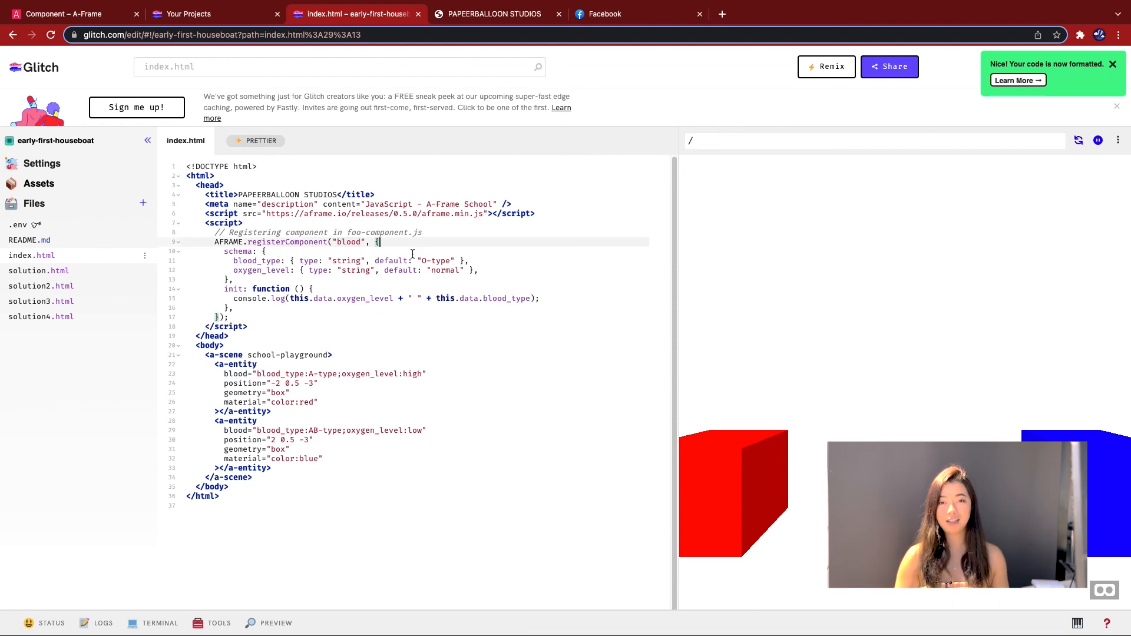